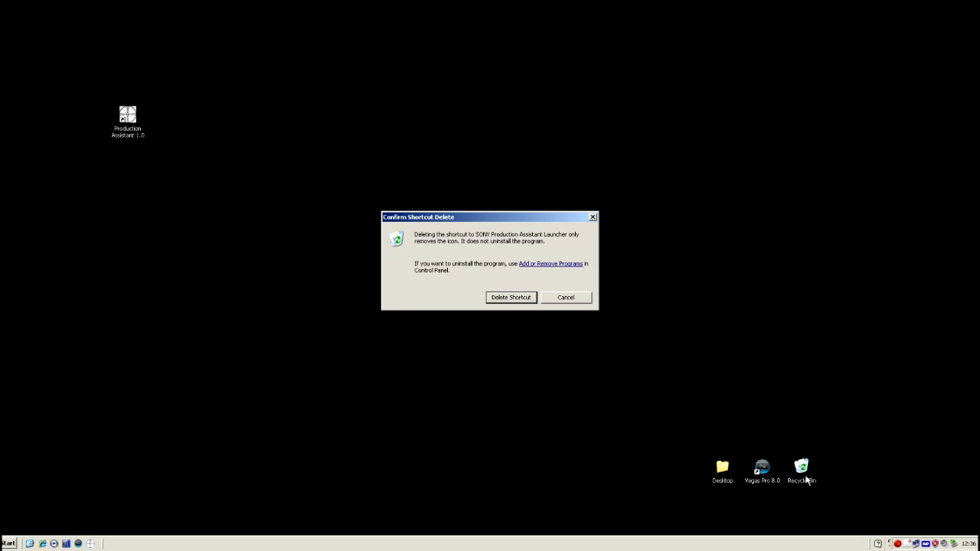
Confirm deleting the Production Assistant launcher shortcut from the desktop
{"action": "left_click", "coordinate": [511, 297]}
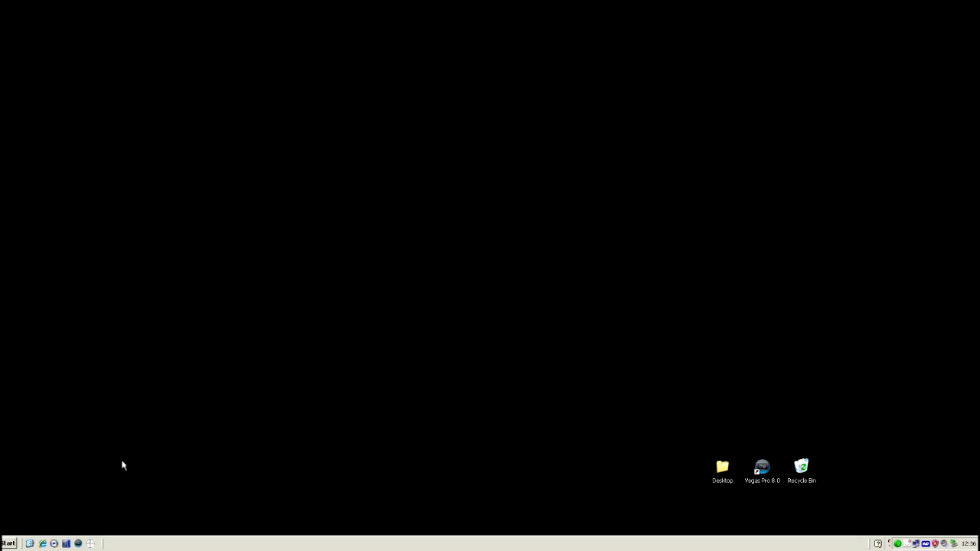
{"action": "mouse_move", "coordinate": [91, 543]}
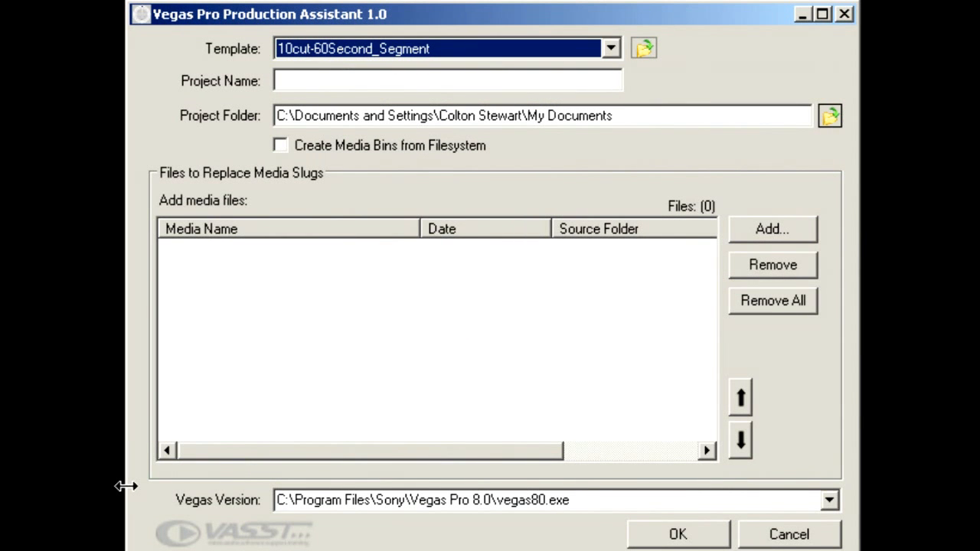
{"action": "mouse_move", "coordinate": [575, 441]}
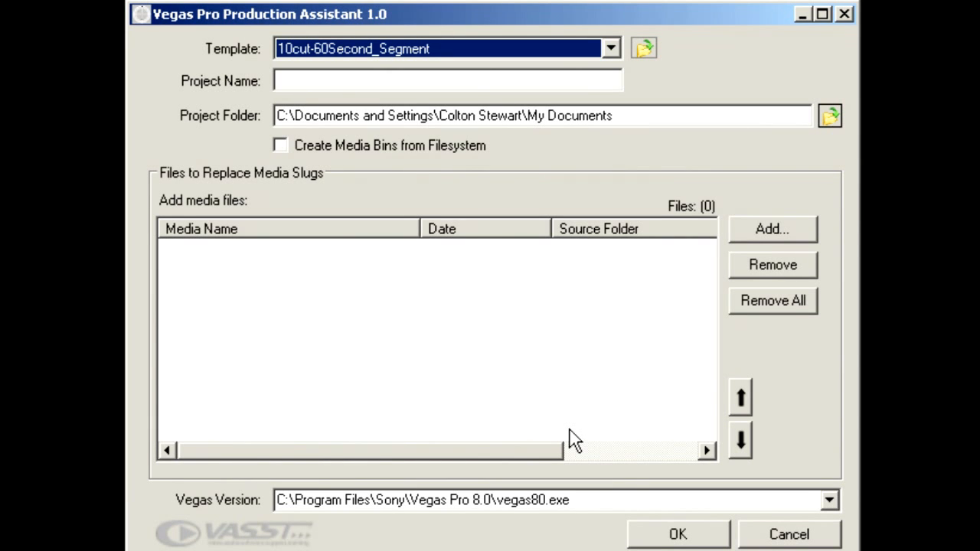
{"action": "mouse_move", "coordinate": [681, 33]}
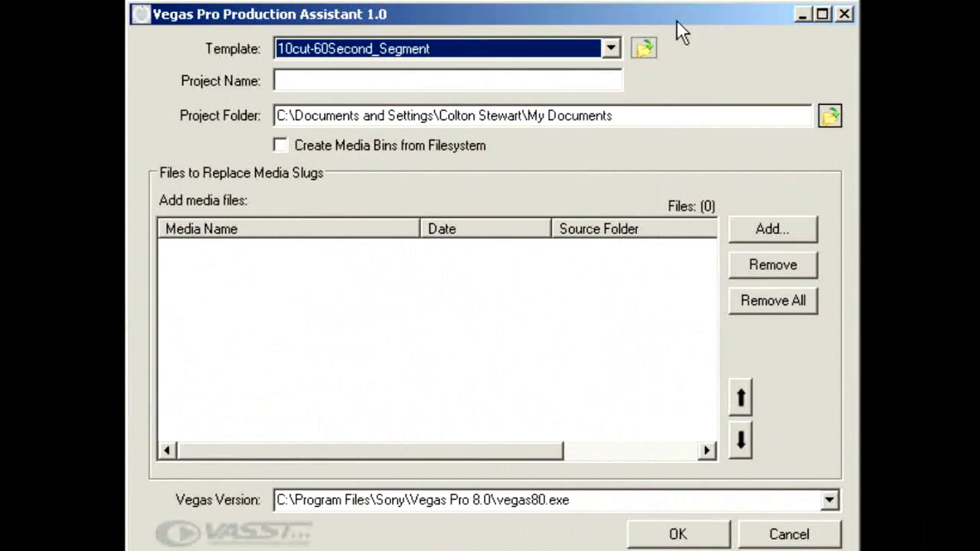
Keep the 10cut-60Second_Segment template and enter GolfTest as the project name
{"action": "left_click", "coordinate": [609, 47]}
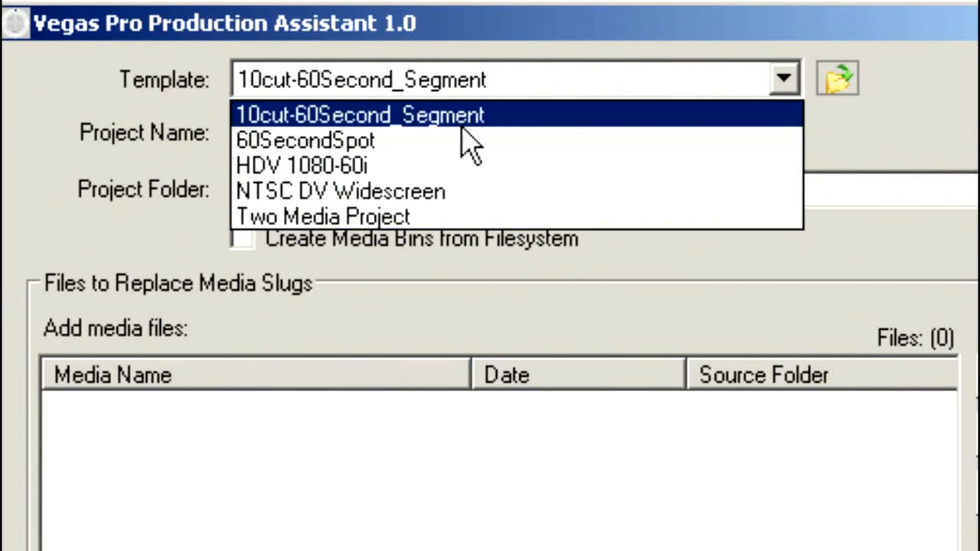
{"action": "mouse_move", "coordinate": [447, 138]}
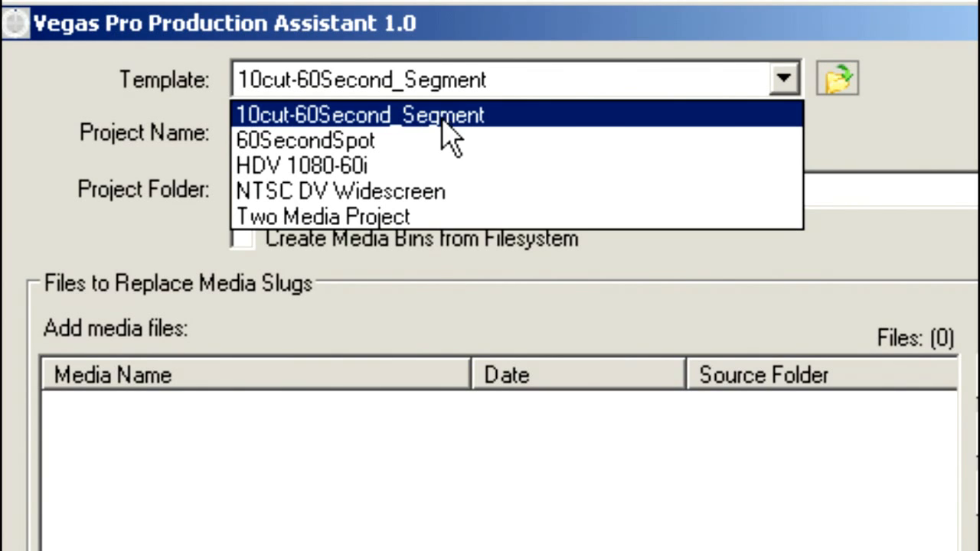
{"action": "mouse_move", "coordinate": [447, 137]}
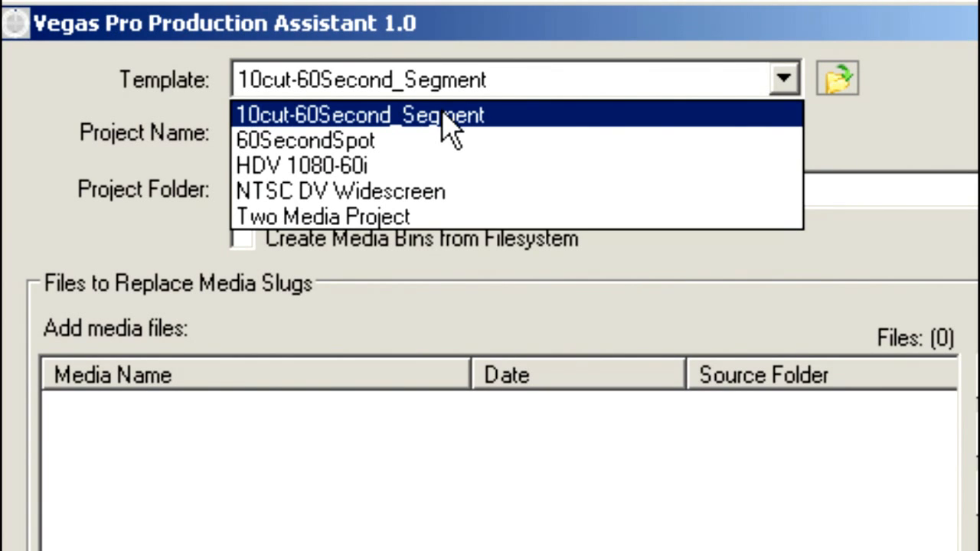
{"action": "left_click", "coordinate": [360, 114]}
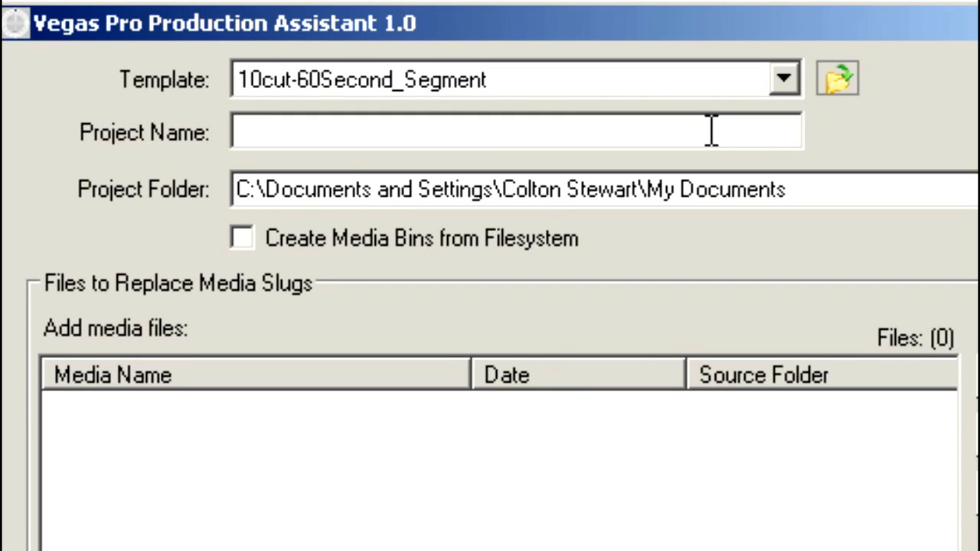
{"action": "type", "text": "Gpo"}
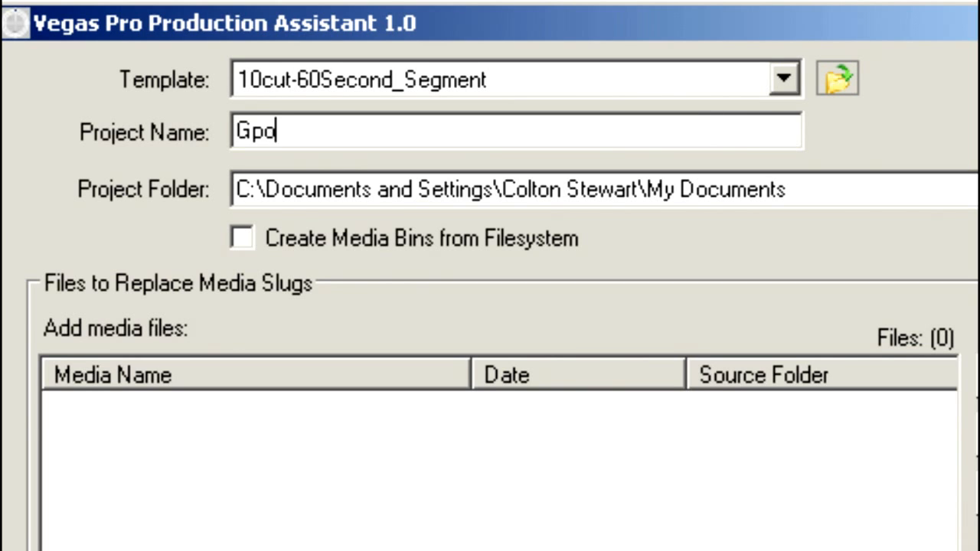
{"action": "type", "text": "GolfTest"}
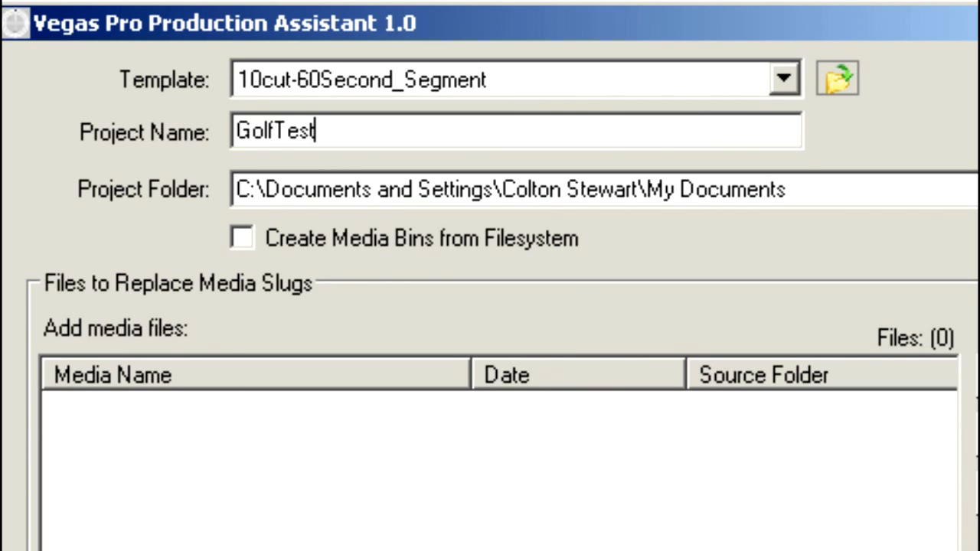
{"action": "mouse_move", "coordinate": [758, 230]}
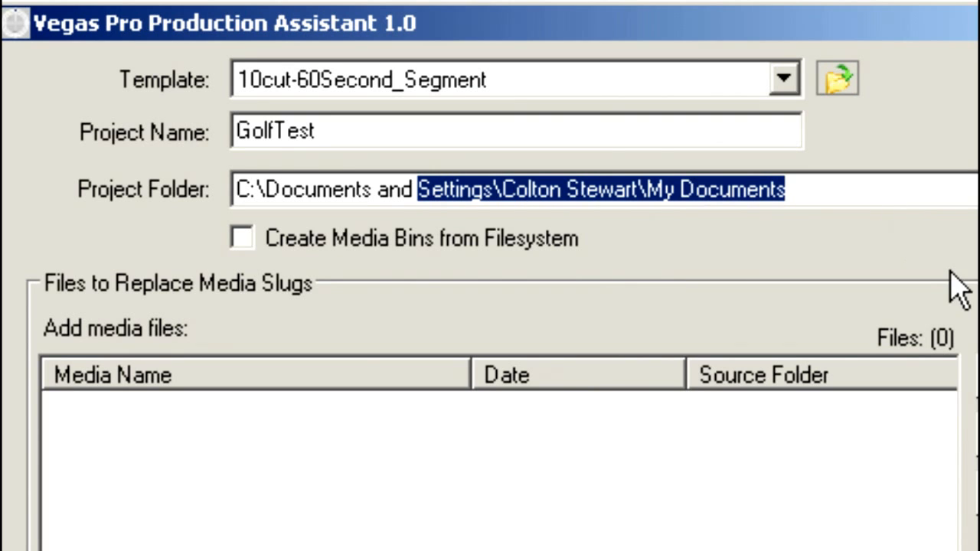
{"action": "left_click", "coordinate": [836, 76]}
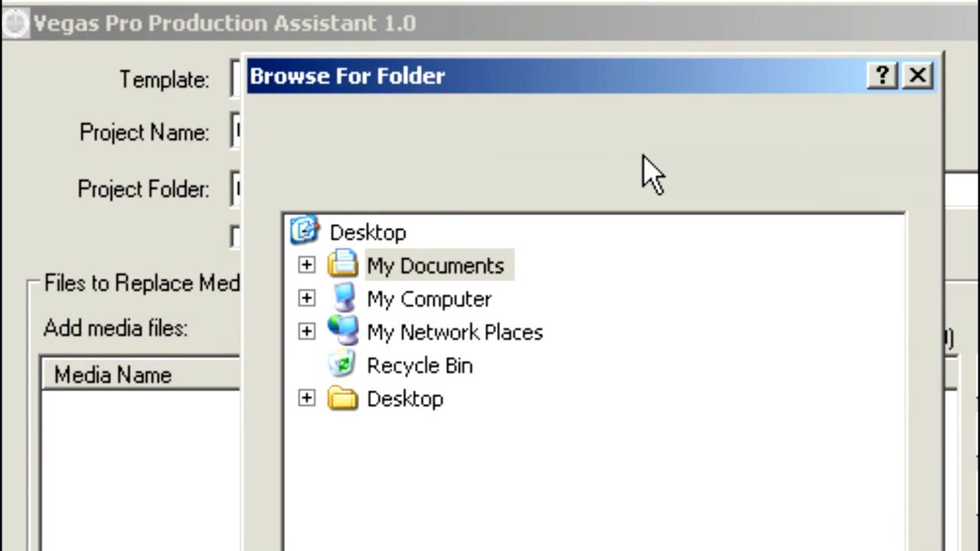
{"action": "mouse_move", "coordinate": [320, 314]}
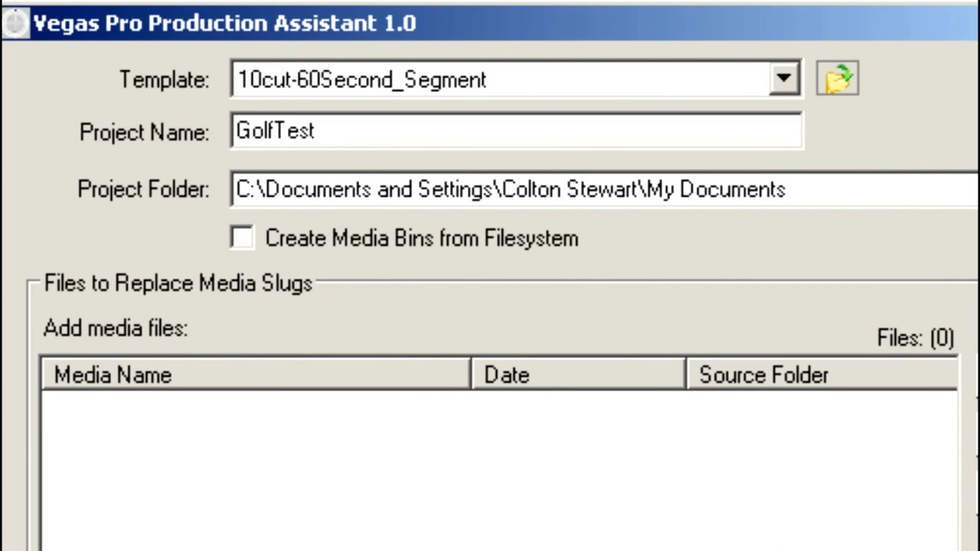
{"action": "mouse_move", "coordinate": [754, 227]}
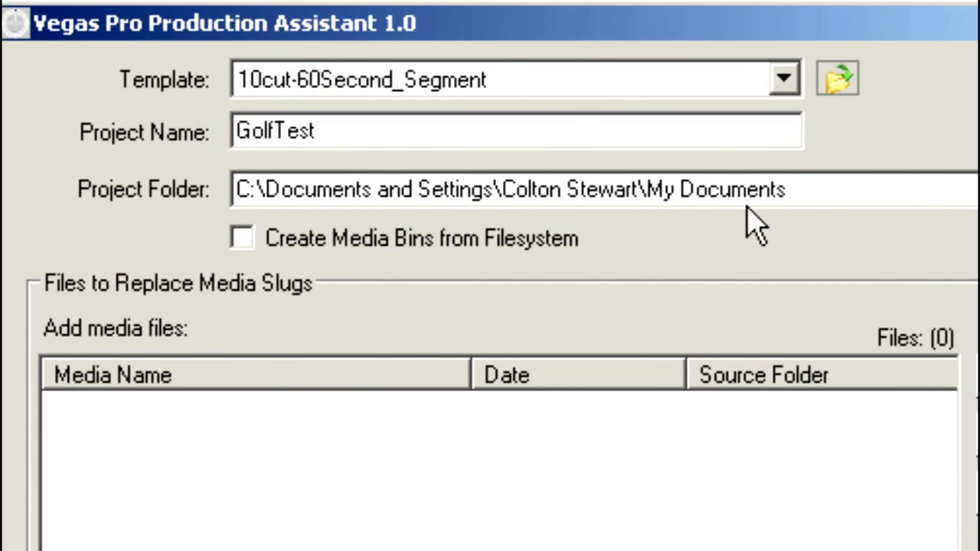
{"action": "mouse_move", "coordinate": [397, 462]}
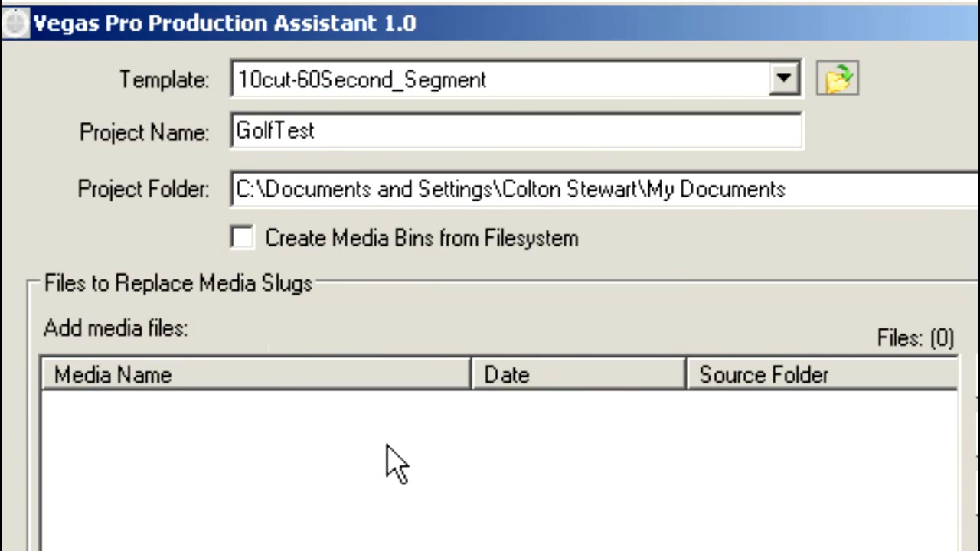
{"action": "mouse_move", "coordinate": [717, 457]}
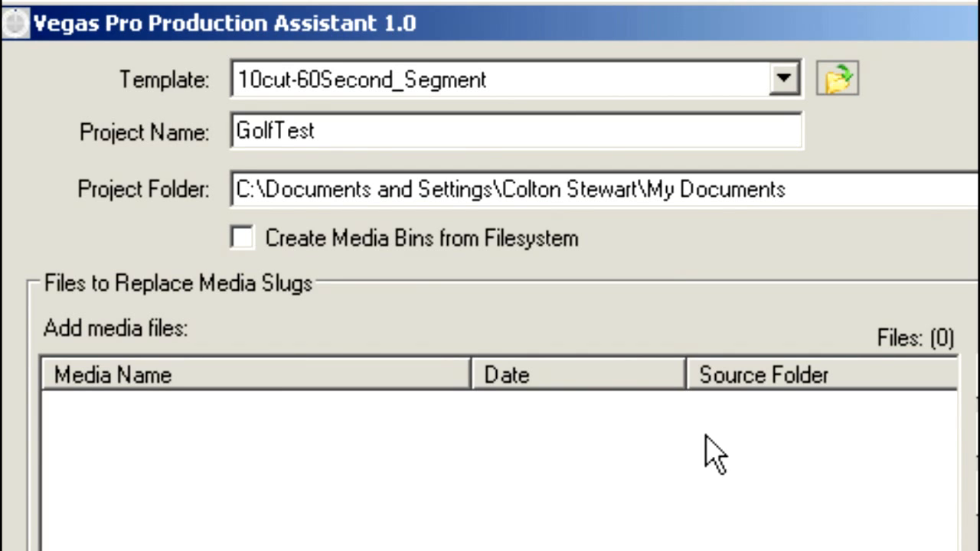
{"action": "mouse_move", "coordinate": [508, 471]}
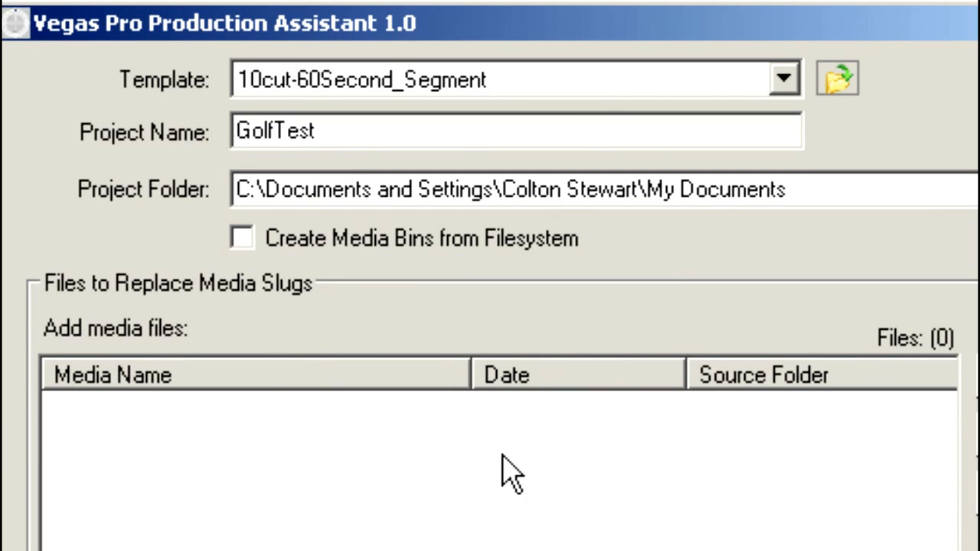
{"action": "mouse_move", "coordinate": [141, 306]}
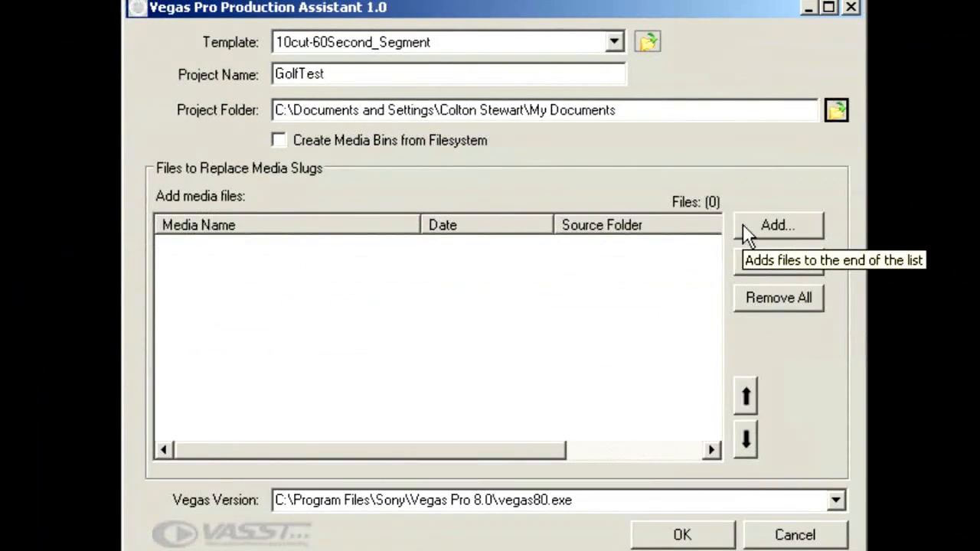
Start adding media and navigate to the G:\CSN\Sub folder of MXF clips
{"action": "left_click", "coordinate": [778, 223]}
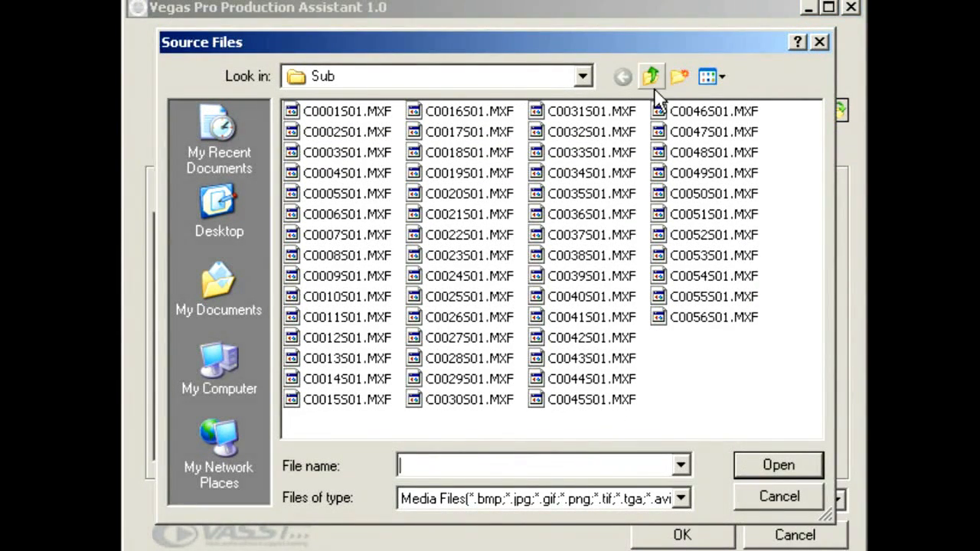
{"action": "left_click", "coordinate": [649, 77]}
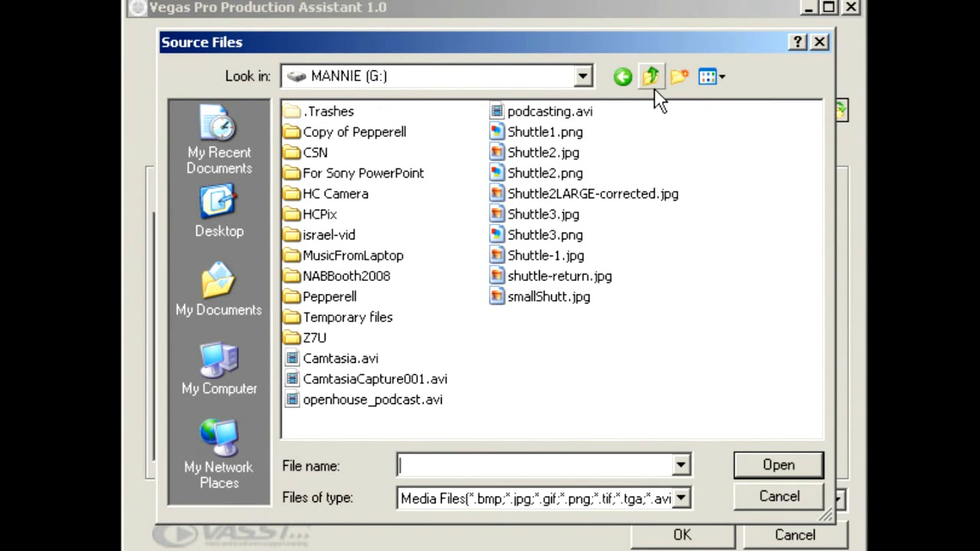
{"action": "left_click", "coordinate": [315, 153]}
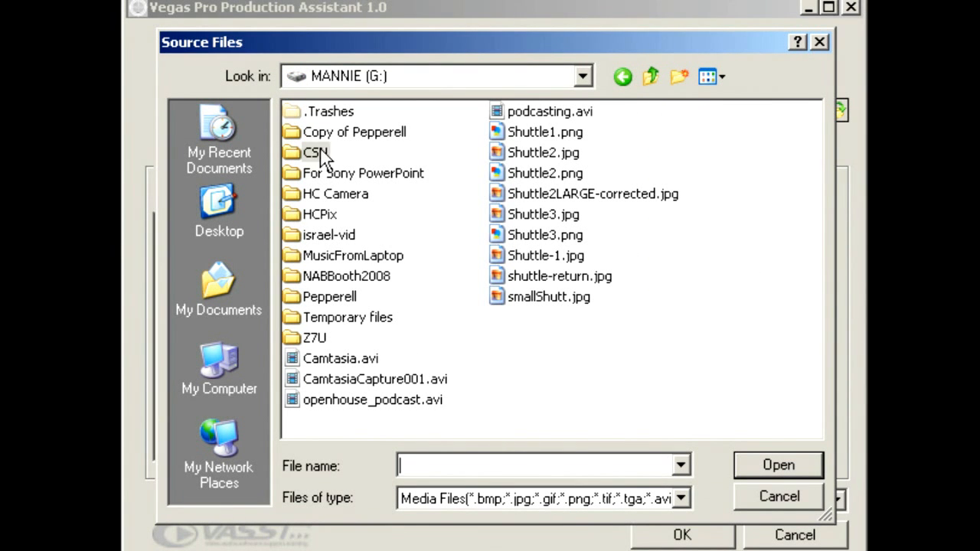
{"action": "double_click", "coordinate": [316, 153]}
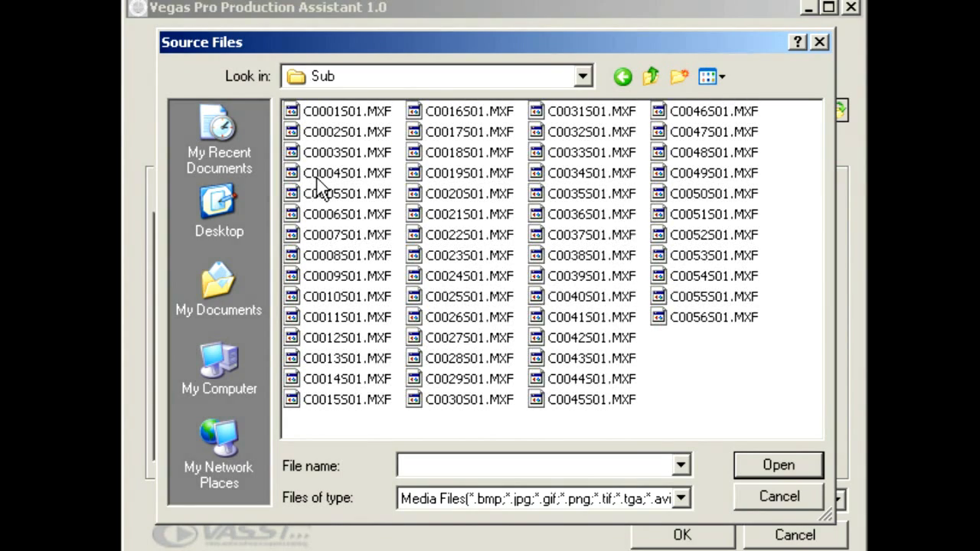
Ctrl-select ten MXF clips (C0001S01, C0006S01, C0011S01, C0015S01, C0042S01, C0056S01 and others), dropping C0053S01
{"action": "left_click", "coordinate": [346, 110]}
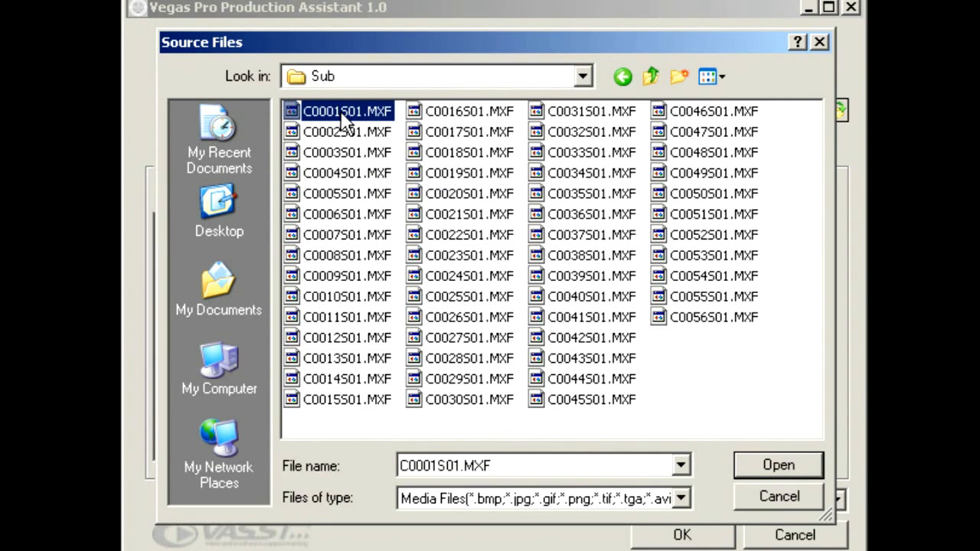
{"action": "left_click", "coordinate": [346, 215]}
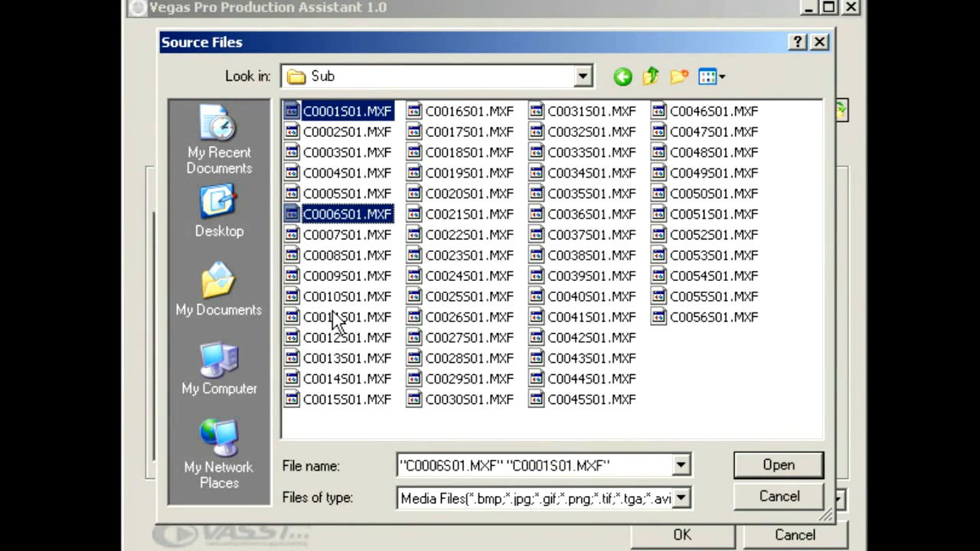
{"action": "left_click", "coordinate": [347, 398]}
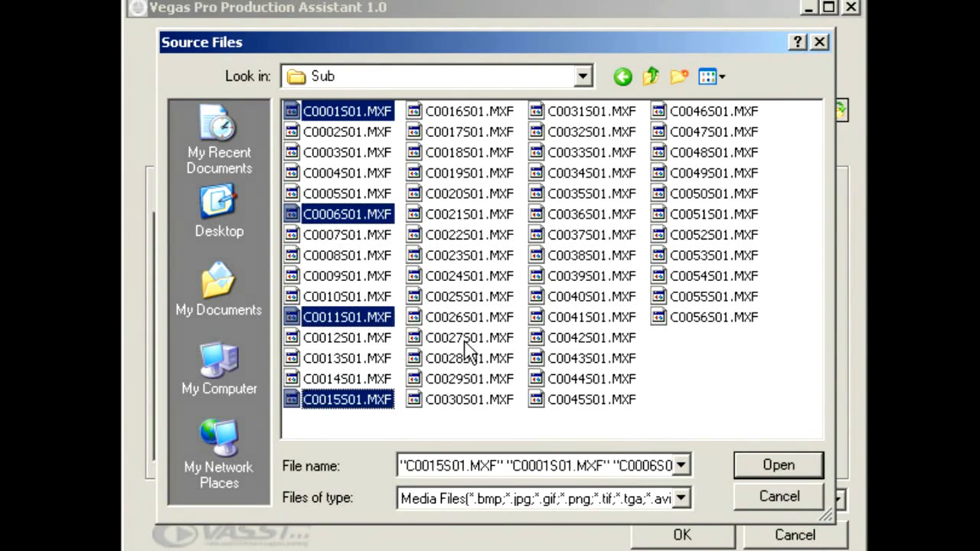
{"action": "left_click", "coordinate": [468, 398]}
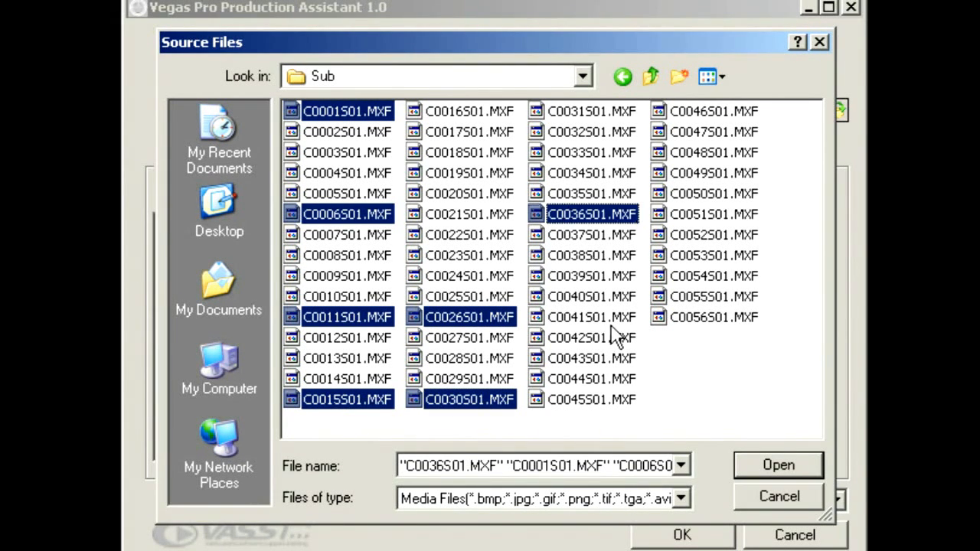
{"action": "left_click", "coordinate": [714, 316]}
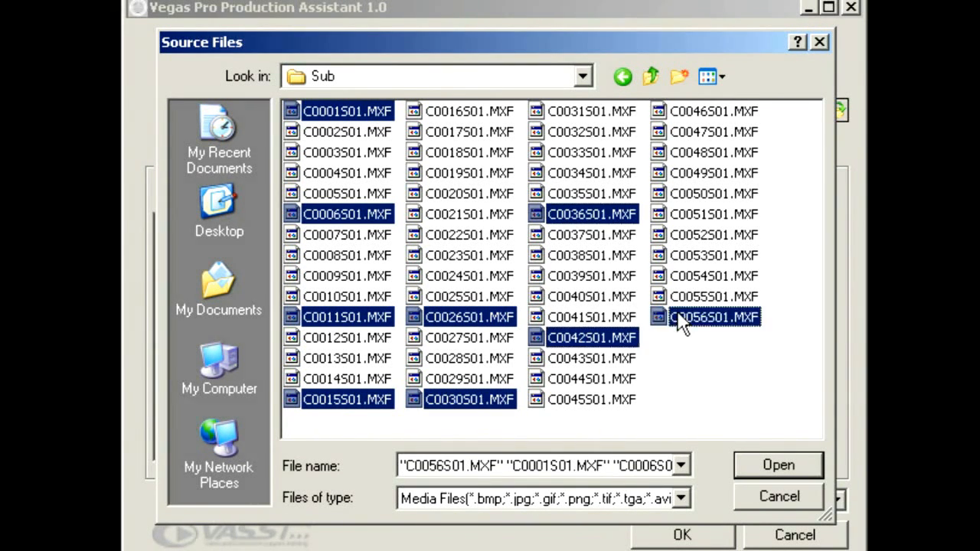
{"action": "left_click", "coordinate": [714, 297]}
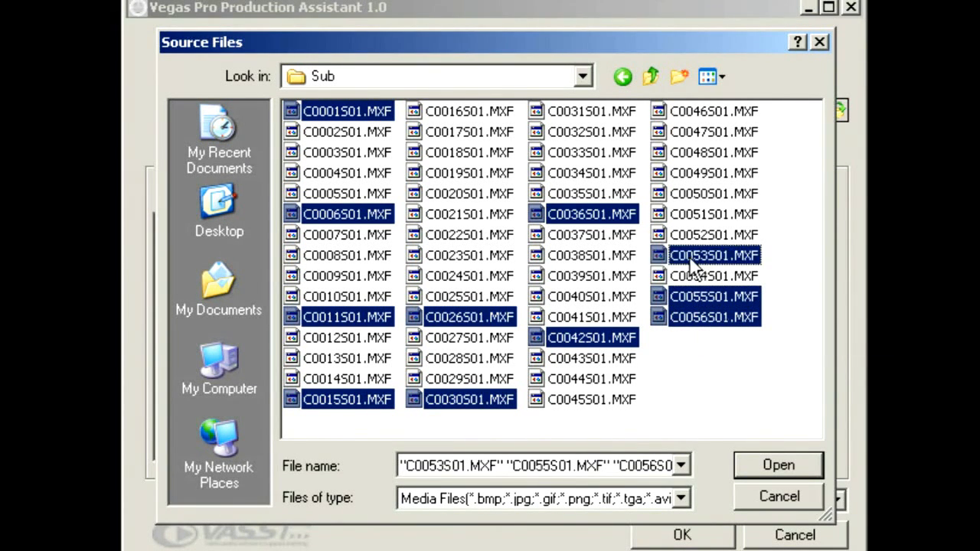
{"action": "left_click", "coordinate": [778, 466]}
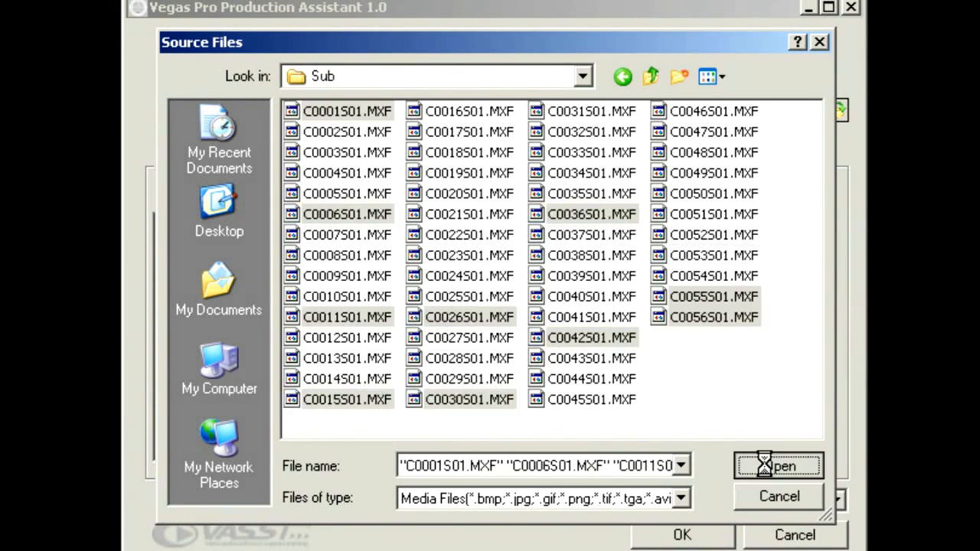
{"action": "left_click", "coordinate": [778, 466]}
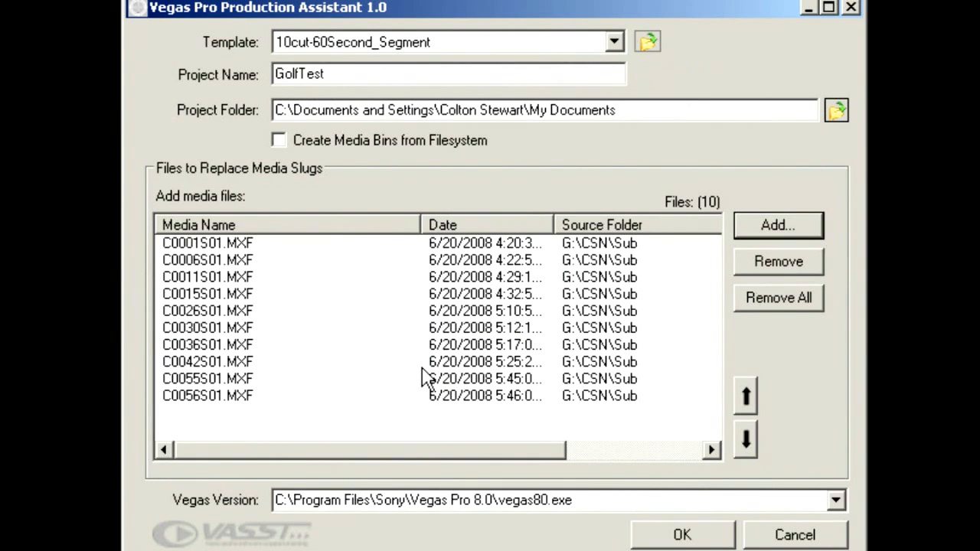
{"action": "mouse_move", "coordinate": [222, 411]}
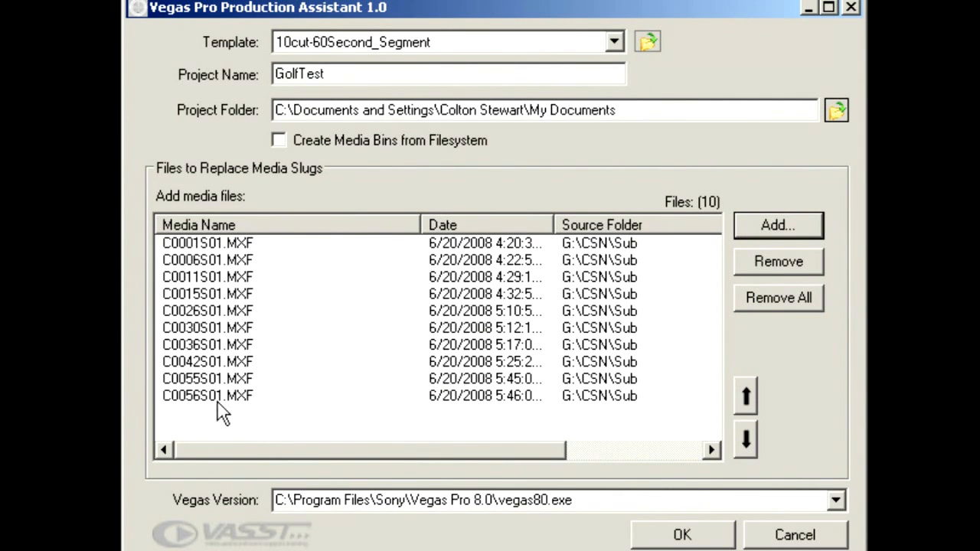
{"action": "left_click", "coordinate": [206, 395]}
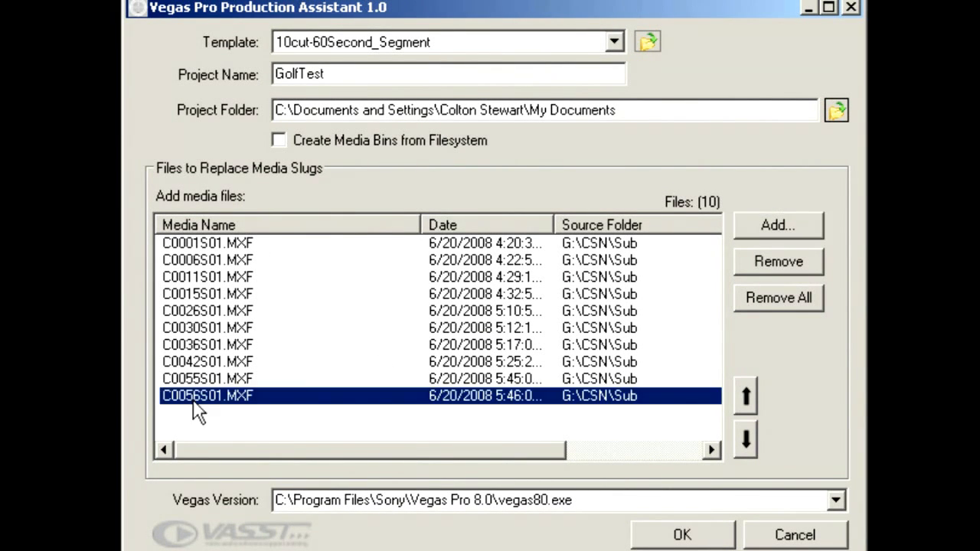
{"action": "mouse_move", "coordinate": [692, 408]}
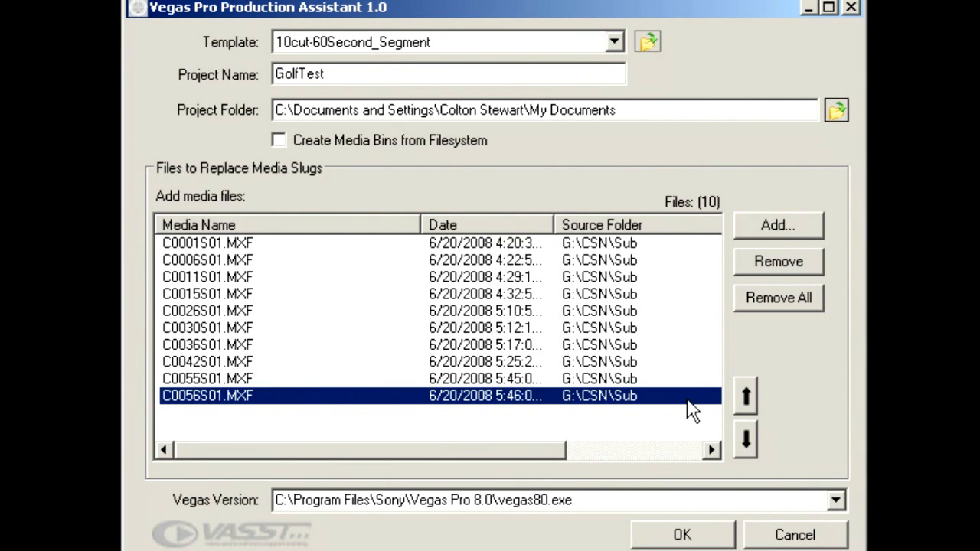
{"action": "left_click", "coordinate": [744, 395]}
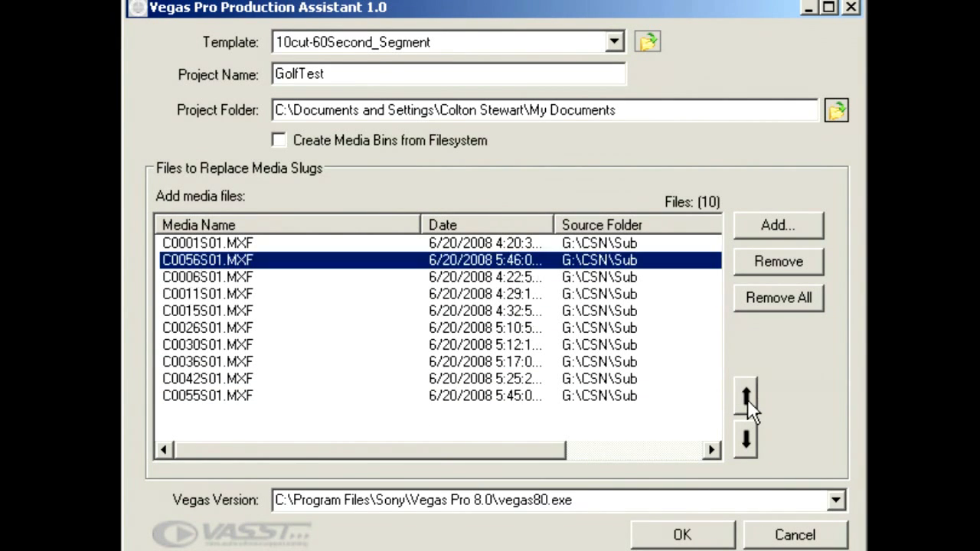
{"action": "left_click", "coordinate": [744, 438]}
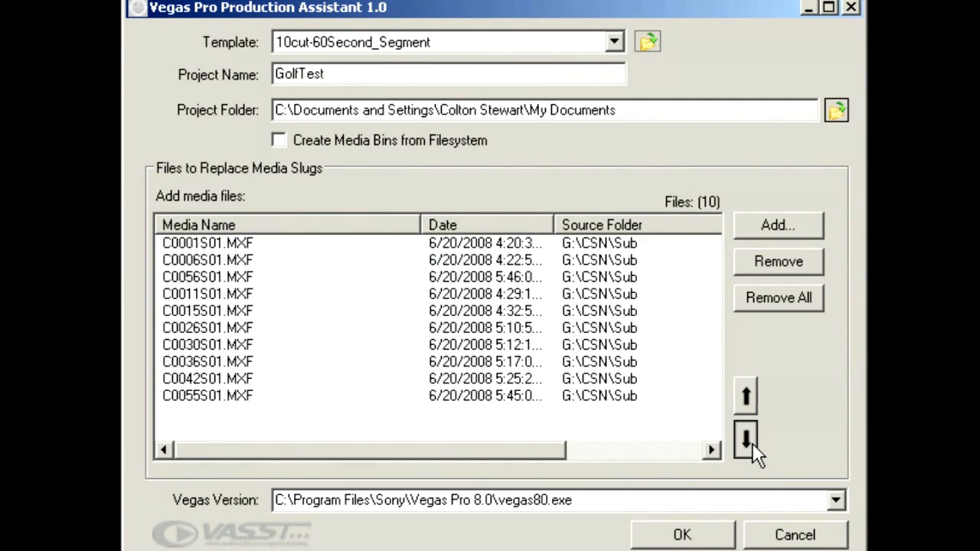
{"action": "left_click", "coordinate": [744, 438]}
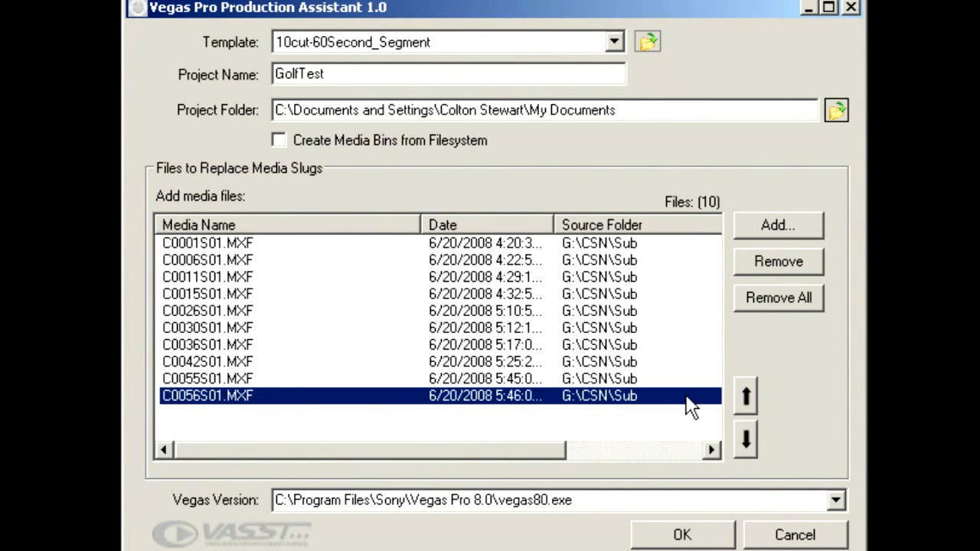
{"action": "mouse_move", "coordinate": [432, 396]}
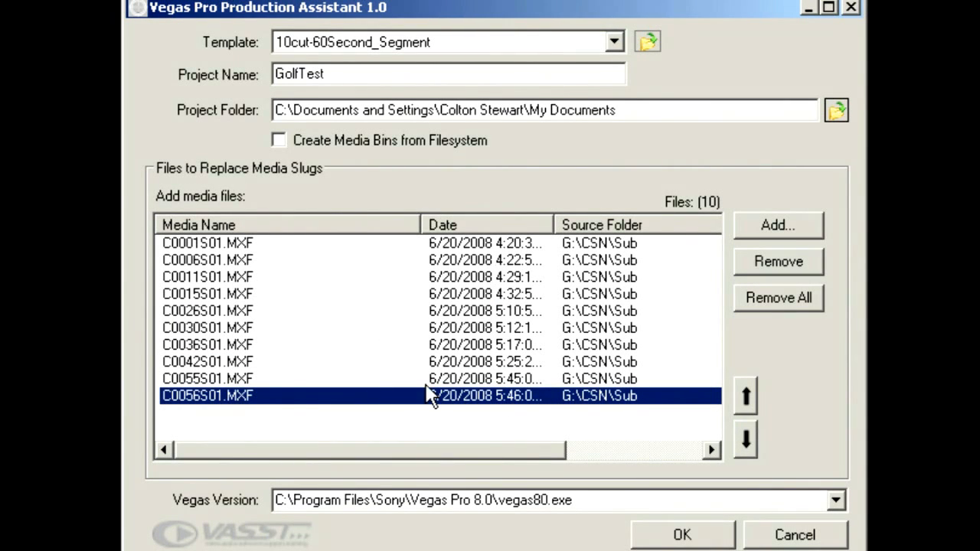
{"action": "mouse_move", "coordinate": [360, 276]}
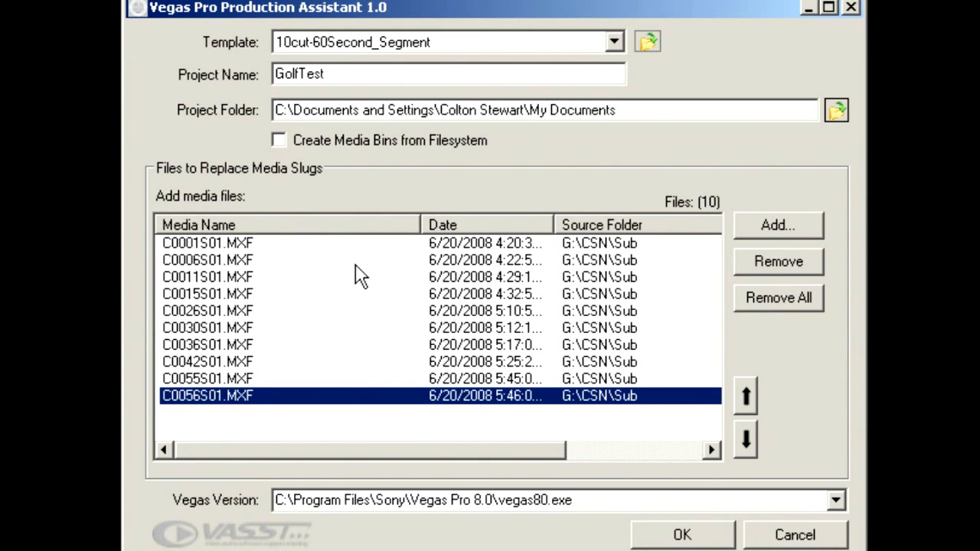
{"action": "mouse_move", "coordinate": [217, 261]}
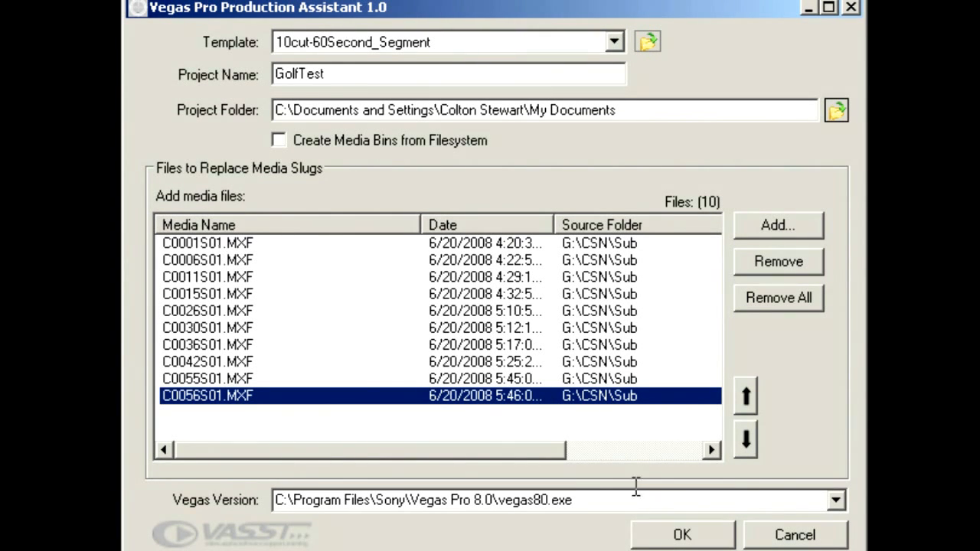
Generate the GolfTest project from the clips, overwriting the existing GolfTest.veg
{"action": "left_click", "coordinate": [680, 534]}
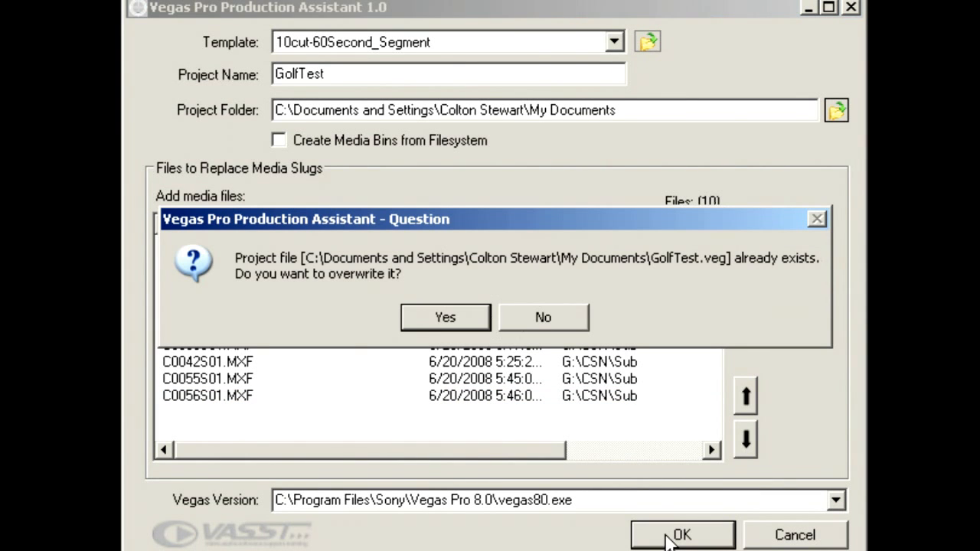
{"action": "mouse_move", "coordinate": [697, 268]}
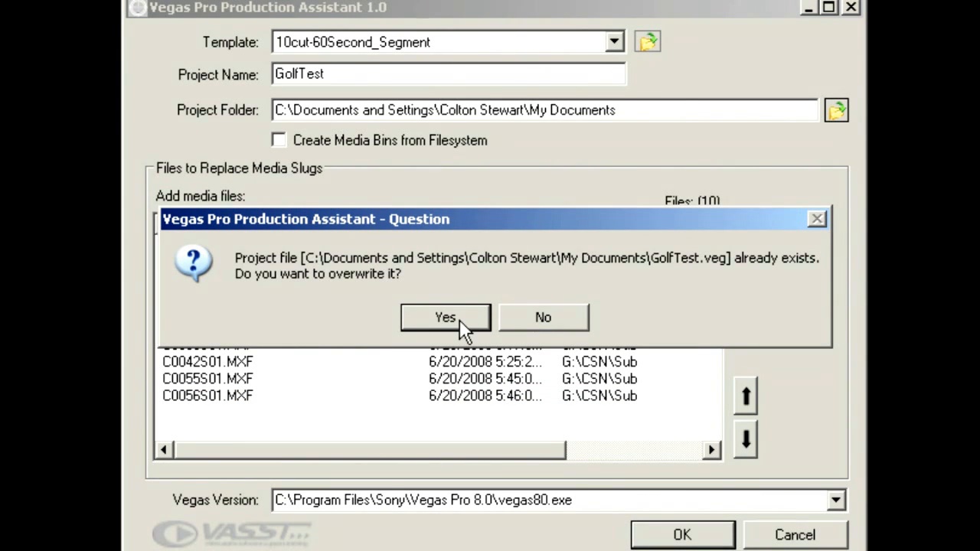
{"action": "left_click", "coordinate": [444, 317]}
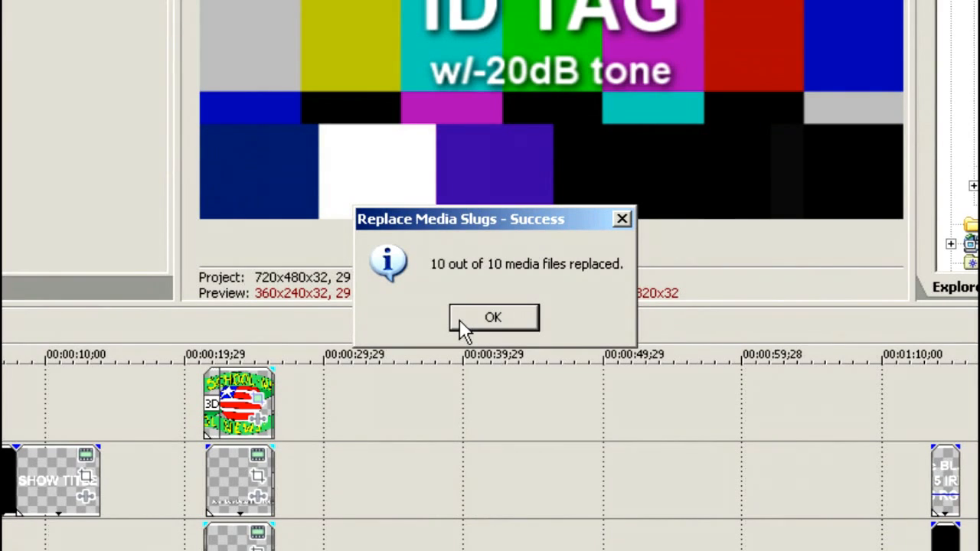
Acknowledge that all 10 media slugs were replaced in GolfTest.veg
{"action": "left_click", "coordinate": [493, 317]}
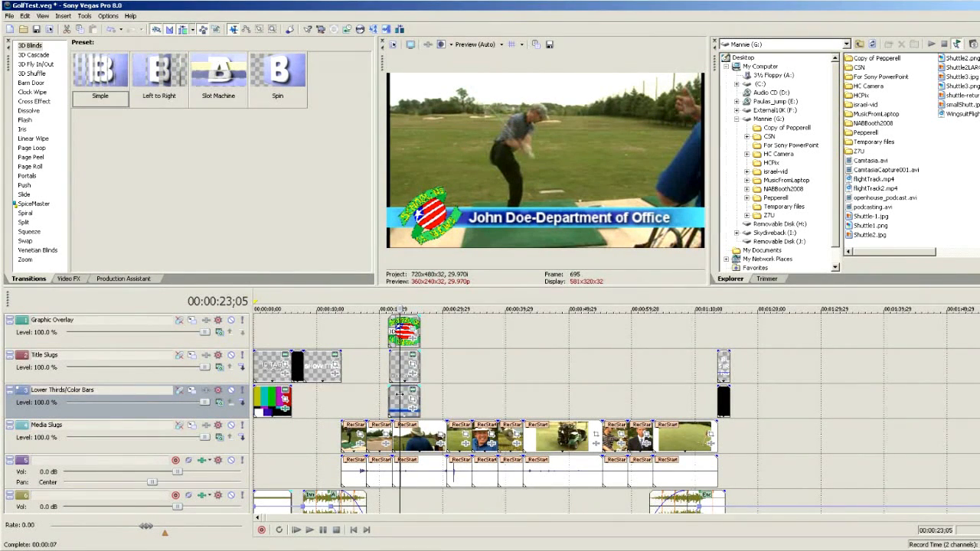
{"action": "left_click", "coordinate": [309, 530]}
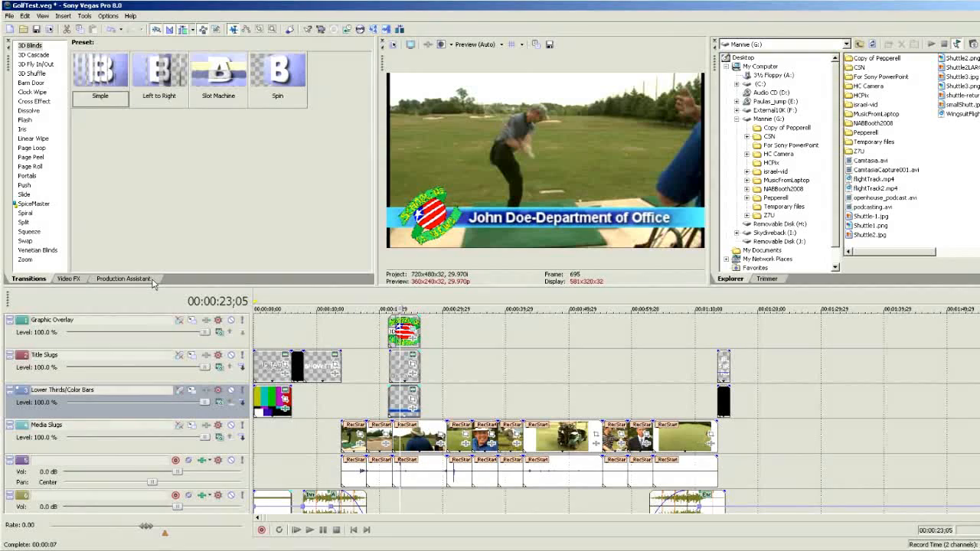
Launch Production Assistant and review the Processing and Target Output pages, ending on Processing
{"action": "left_click", "coordinate": [123, 279]}
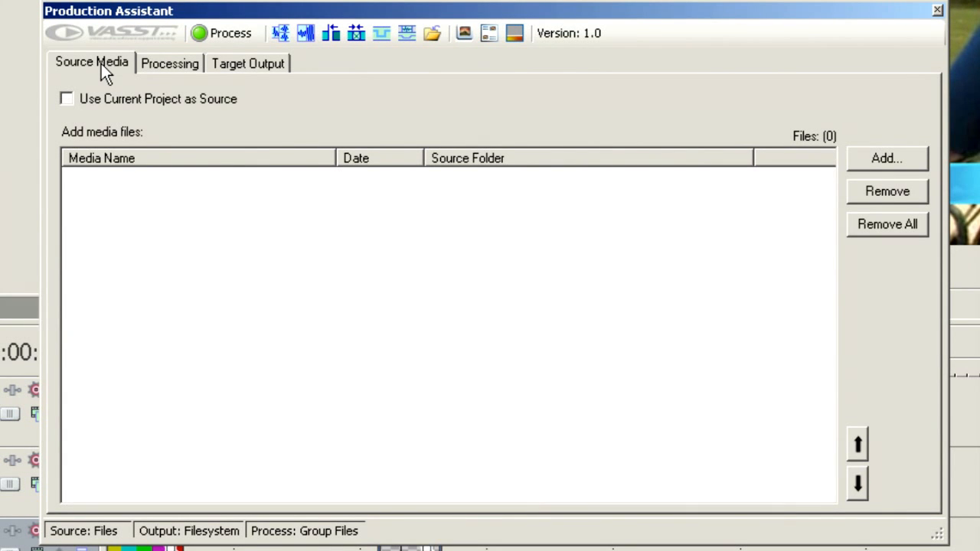
{"action": "left_click", "coordinate": [168, 63]}
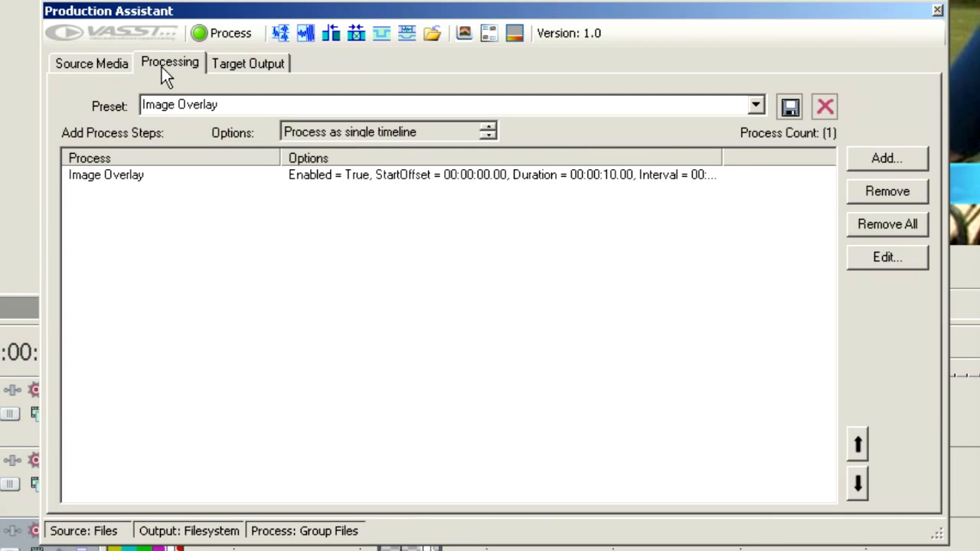
{"action": "mouse_move", "coordinate": [266, 420]}
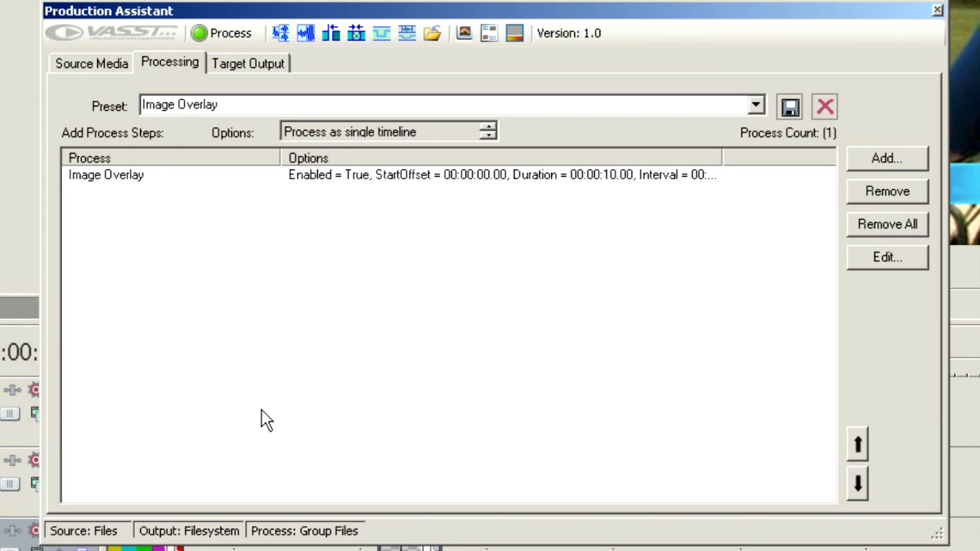
{"action": "left_click", "coordinate": [248, 62]}
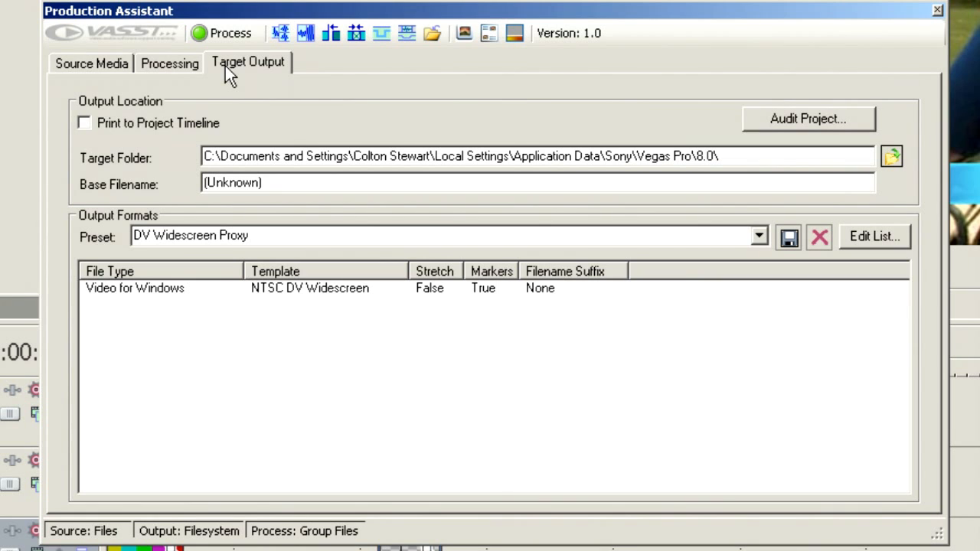
{"action": "mouse_move", "coordinate": [101, 73]}
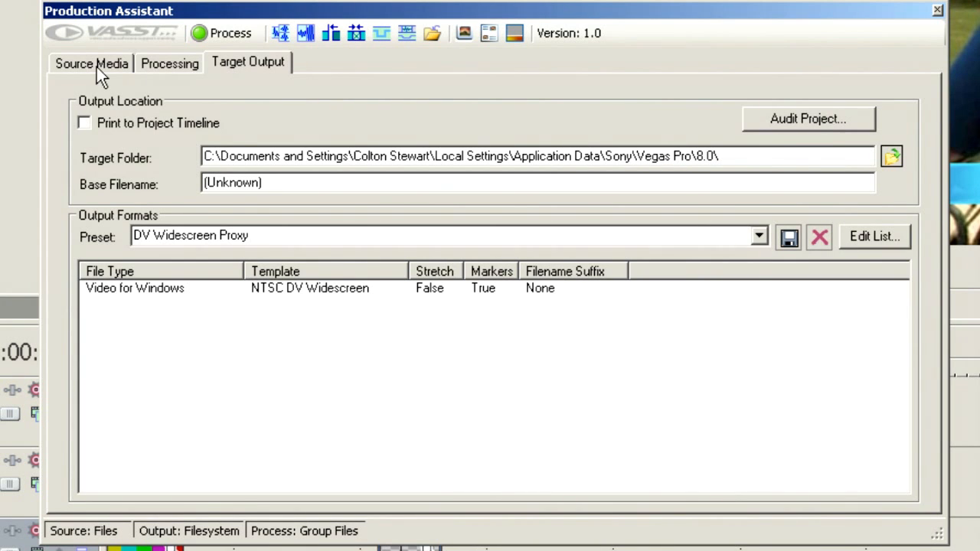
{"action": "left_click", "coordinate": [168, 63]}
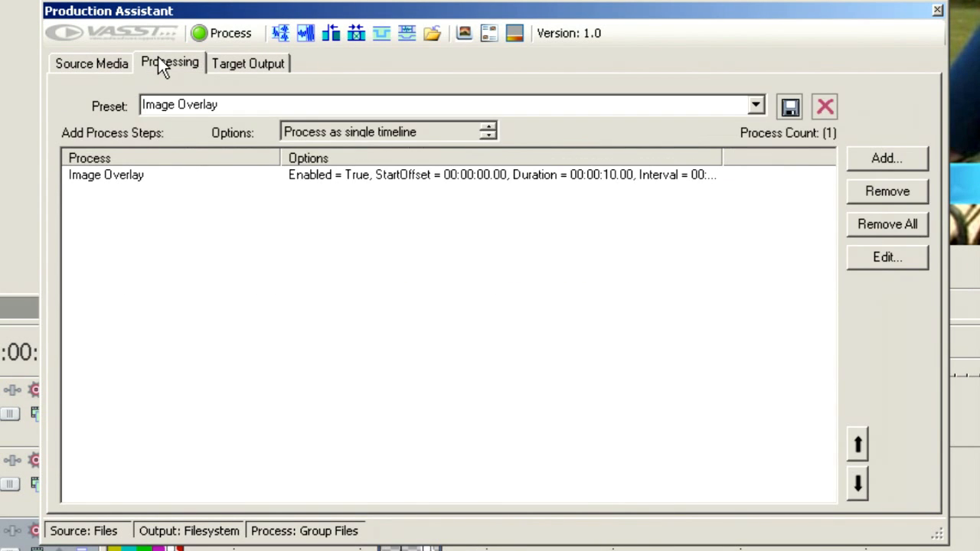
{"action": "left_click", "coordinate": [248, 61]}
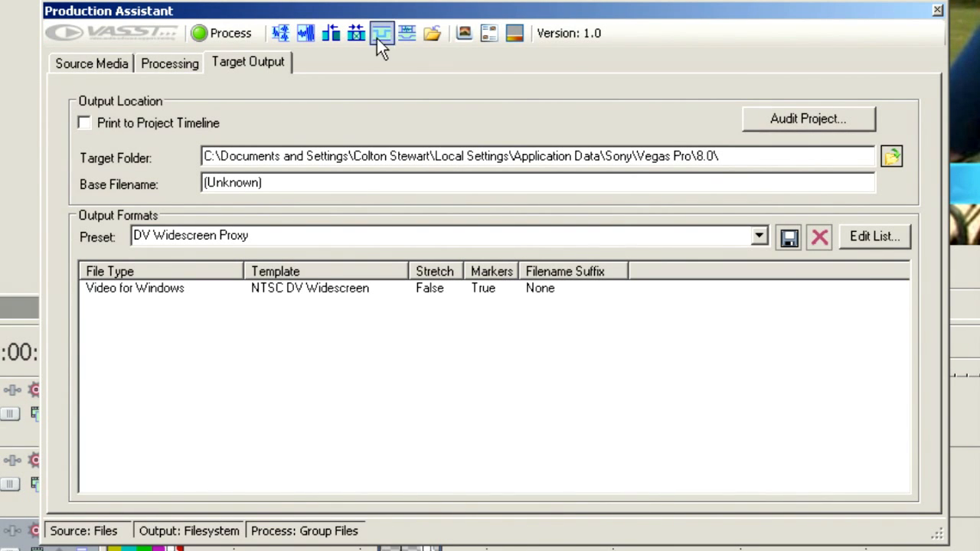
{"action": "left_click", "coordinate": [169, 63]}
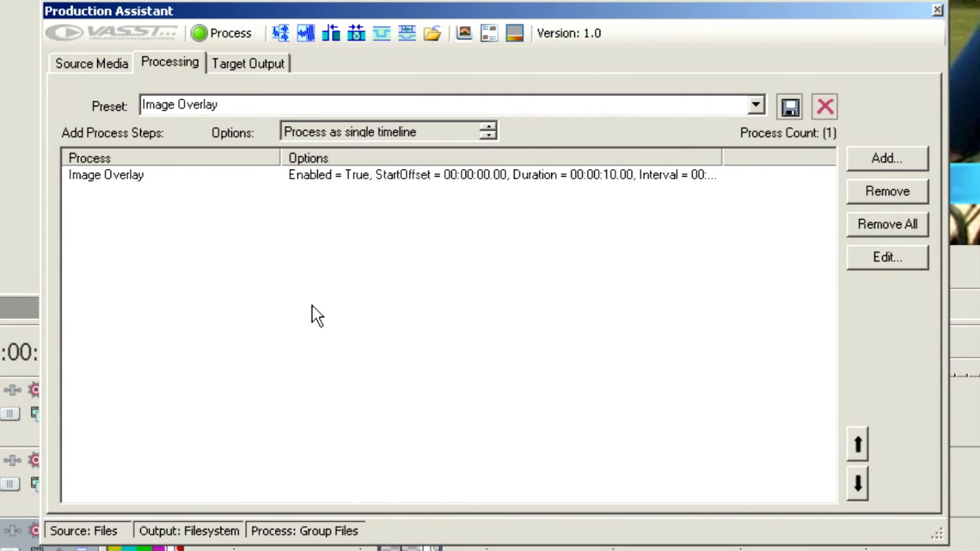
{"action": "mouse_move", "coordinate": [212, 236]}
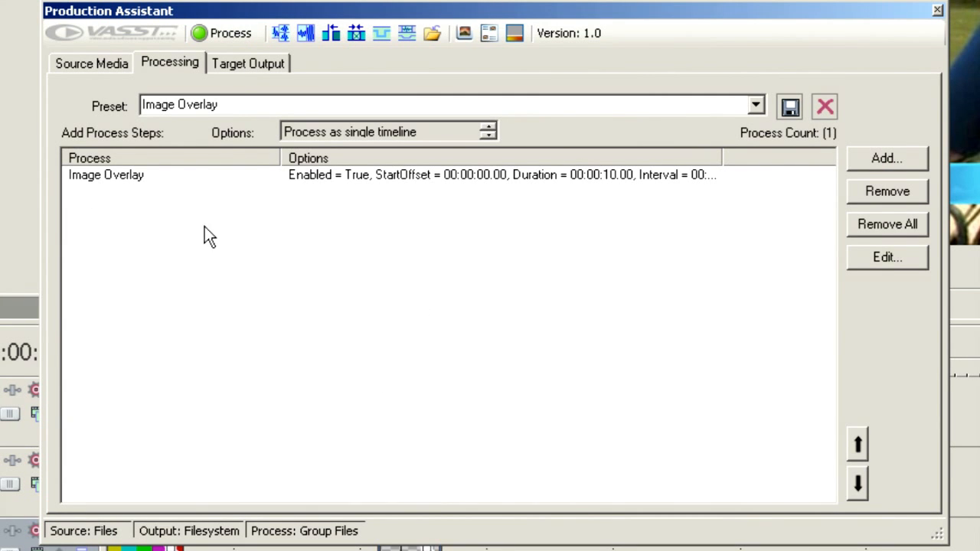
{"action": "mouse_move", "coordinate": [754, 120]}
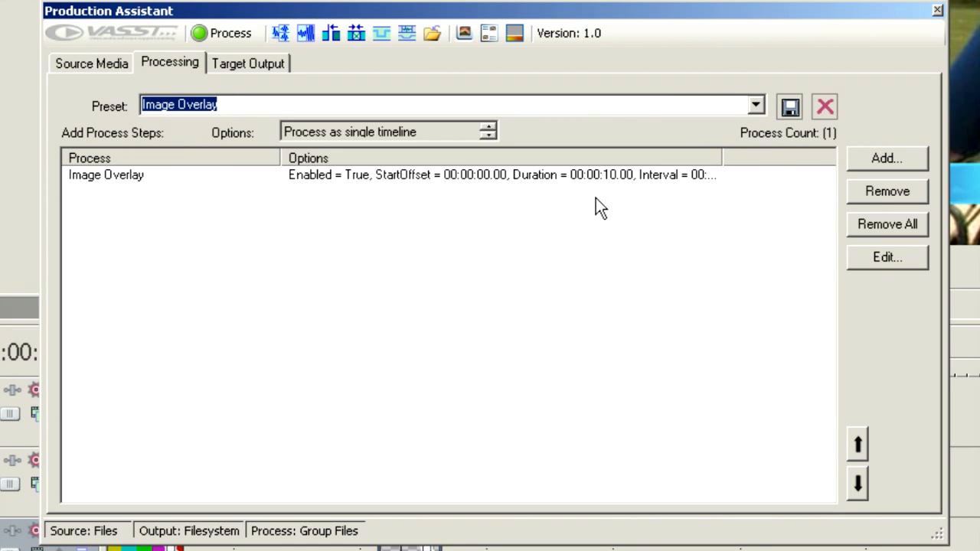
Add a Reduce Interlace Flicker process with its default options
{"action": "left_click", "coordinate": [887, 158]}
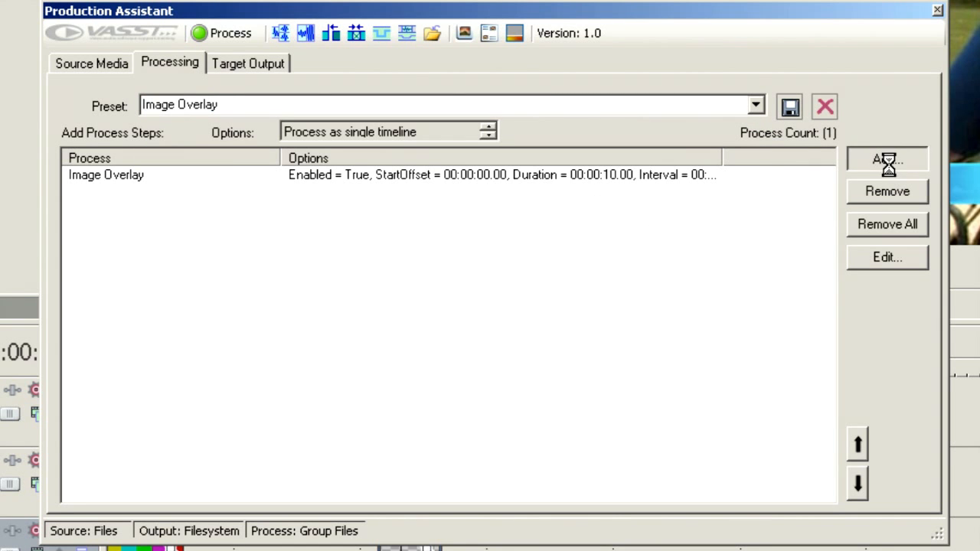
{"action": "left_click", "coordinate": [887, 158]}
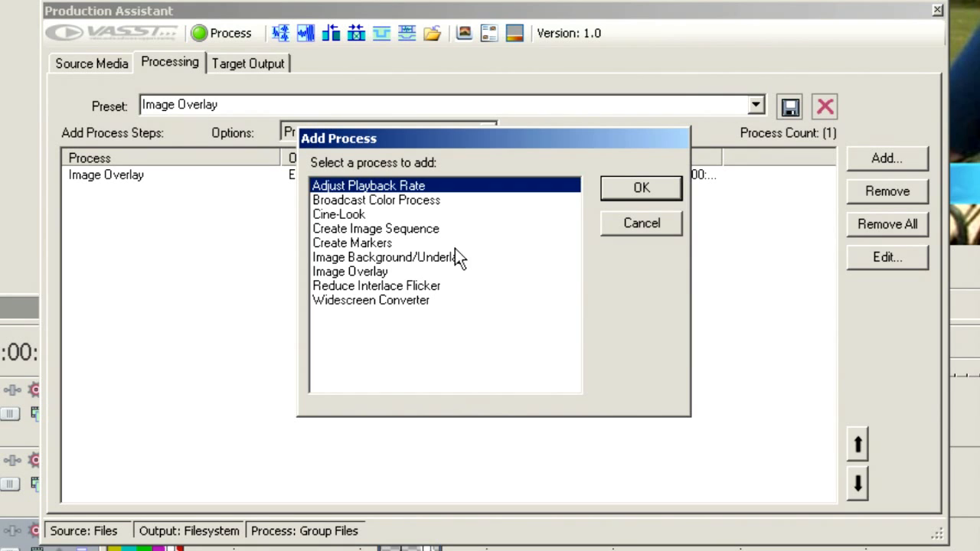
{"action": "left_click", "coordinate": [377, 286]}
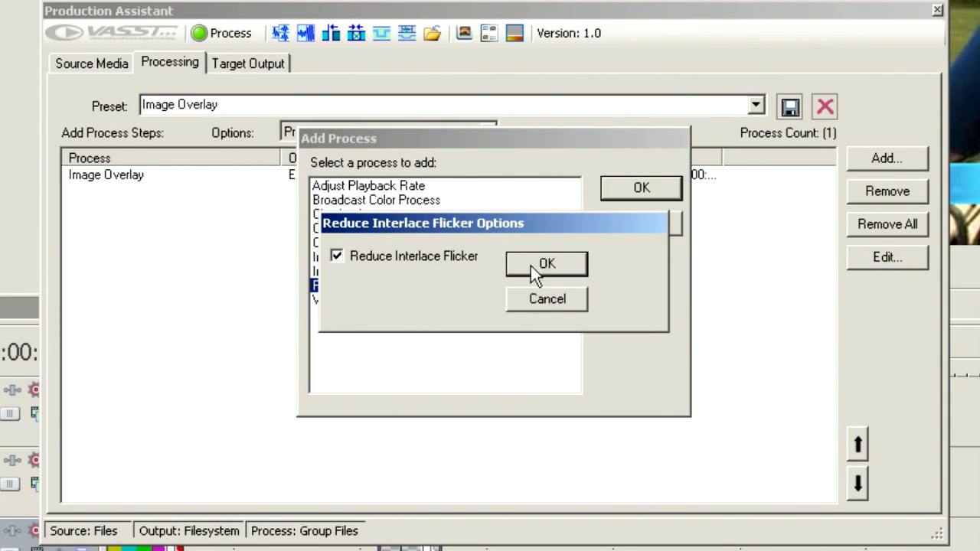
{"action": "left_click", "coordinate": [547, 263]}
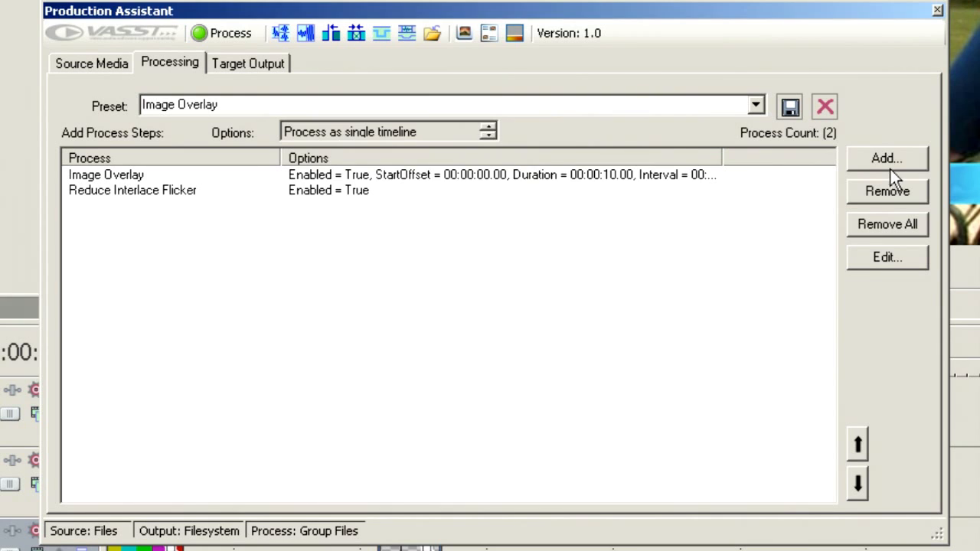
Add a Widescreen Converter step with Reduce Interlace Flicker and Switch to 30p enabled
{"action": "left_click", "coordinate": [887, 158]}
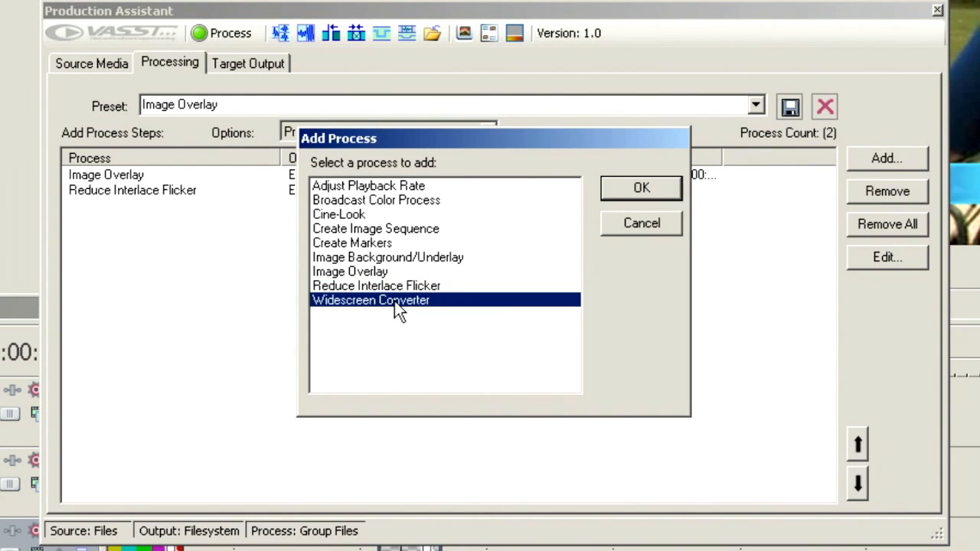
{"action": "left_click", "coordinate": [640, 187]}
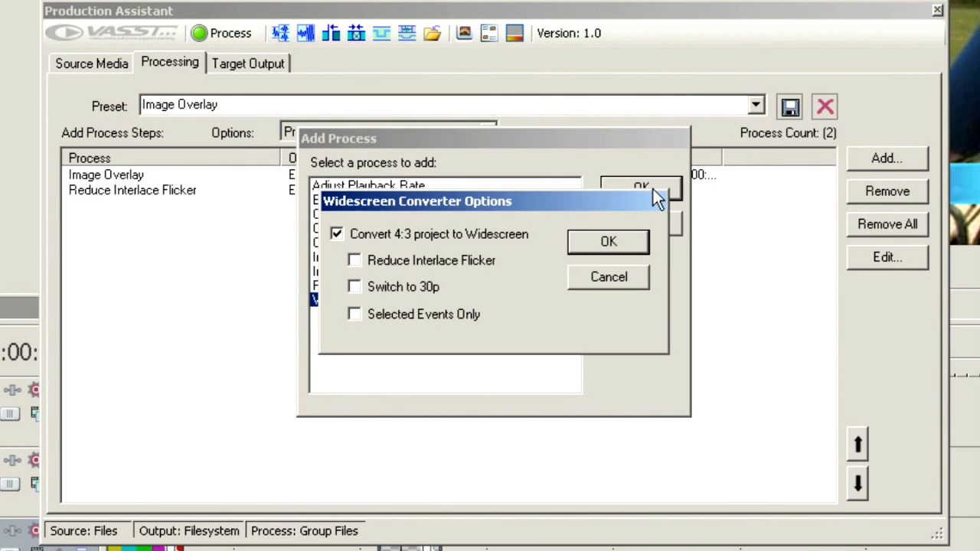
{"action": "mouse_move", "coordinate": [368, 275]}
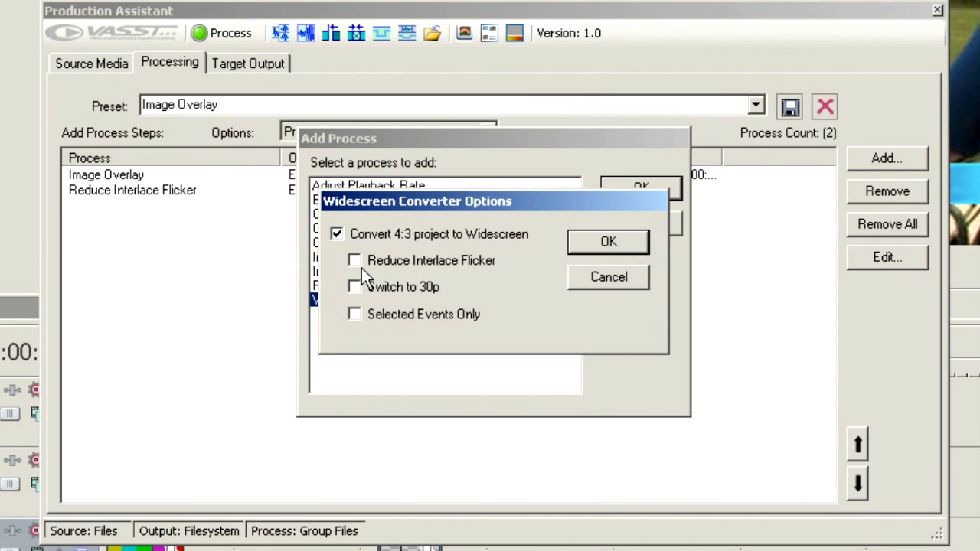
{"action": "left_click", "coordinate": [356, 261]}
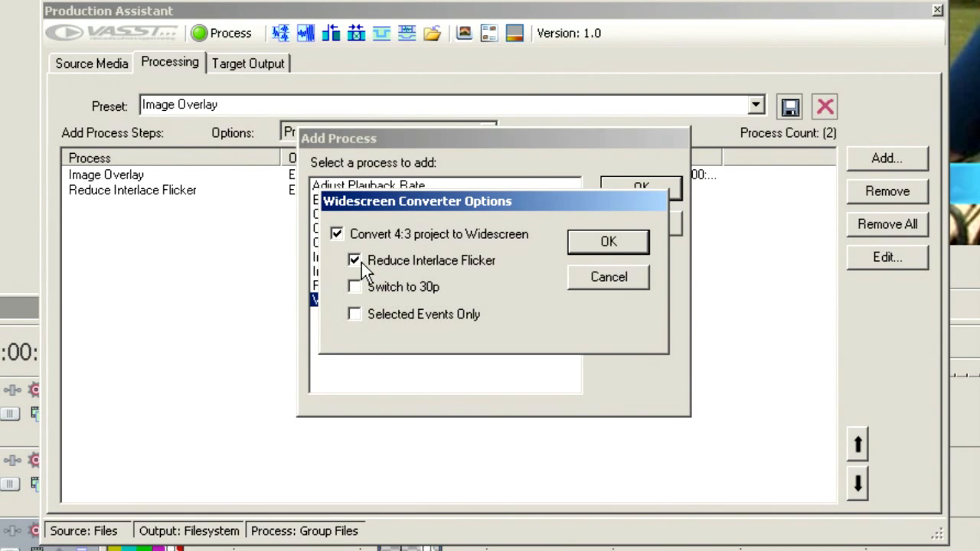
{"action": "left_click", "coordinate": [356, 286]}
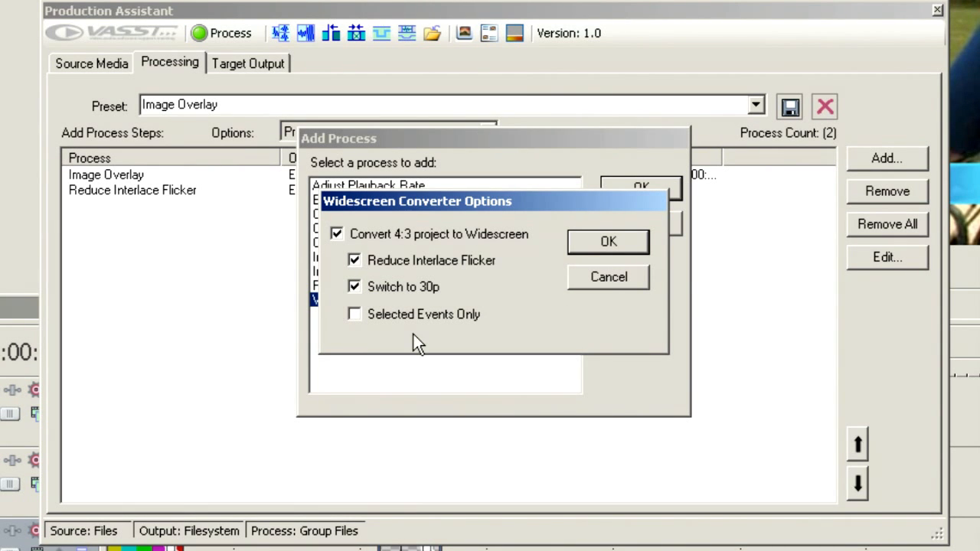
{"action": "mouse_move", "coordinate": [456, 242]}
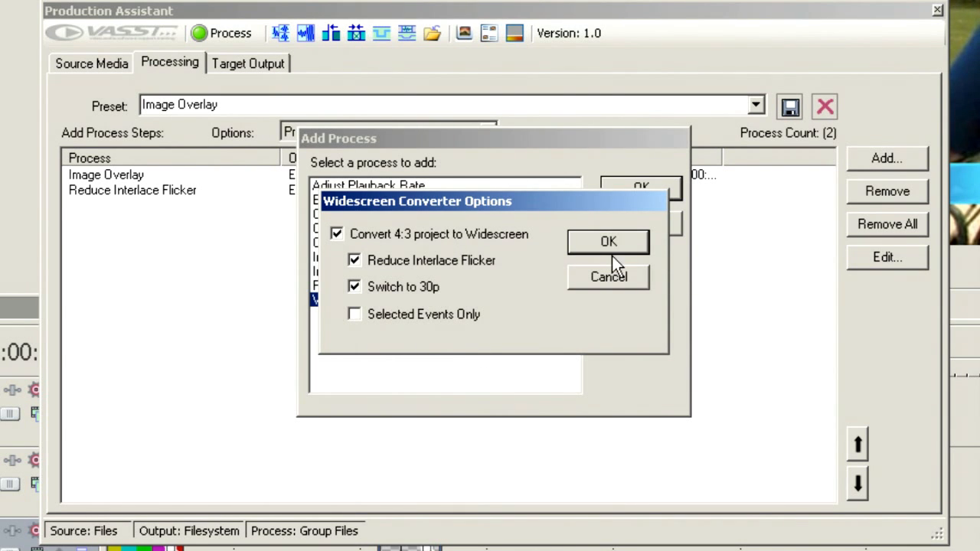
{"action": "left_click", "coordinate": [608, 242]}
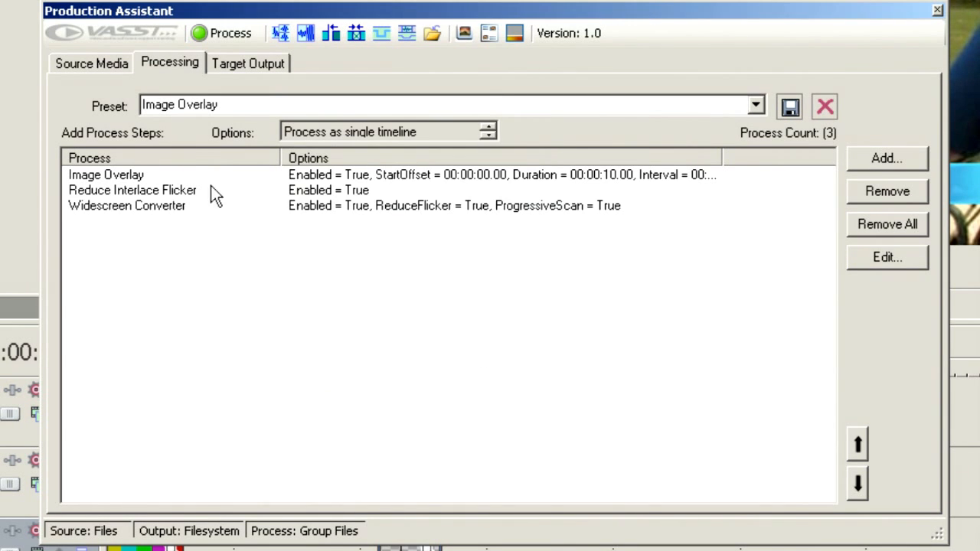
Remove the now redundant Reduce Interlace Flicker step
{"action": "left_click", "coordinate": [132, 190]}
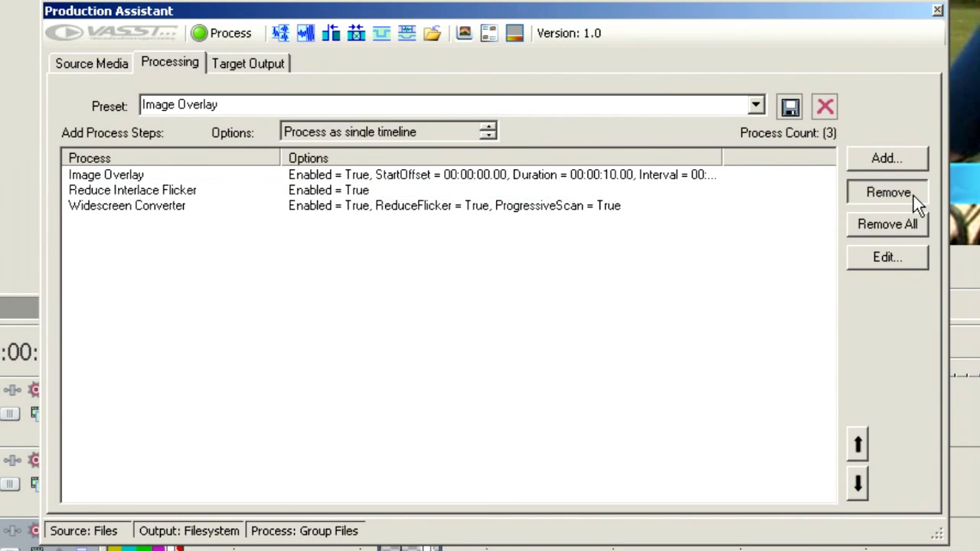
{"action": "left_click", "coordinate": [887, 193]}
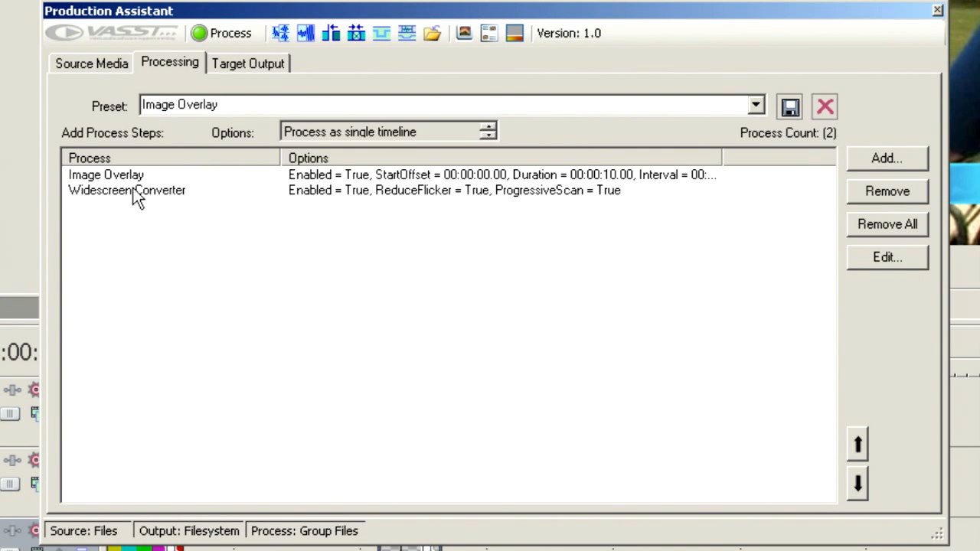
{"action": "mouse_move", "coordinate": [197, 220]}
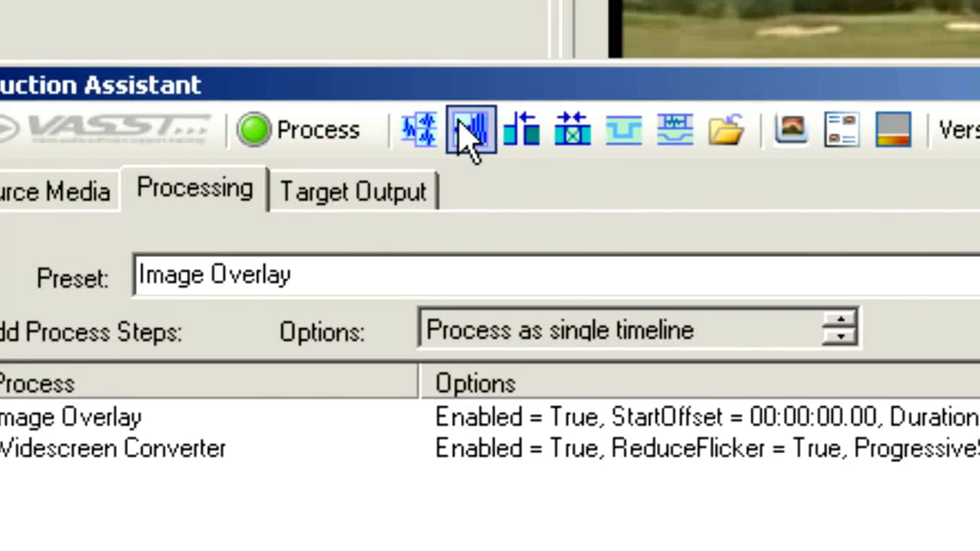
{"action": "mouse_move", "coordinate": [470, 129]}
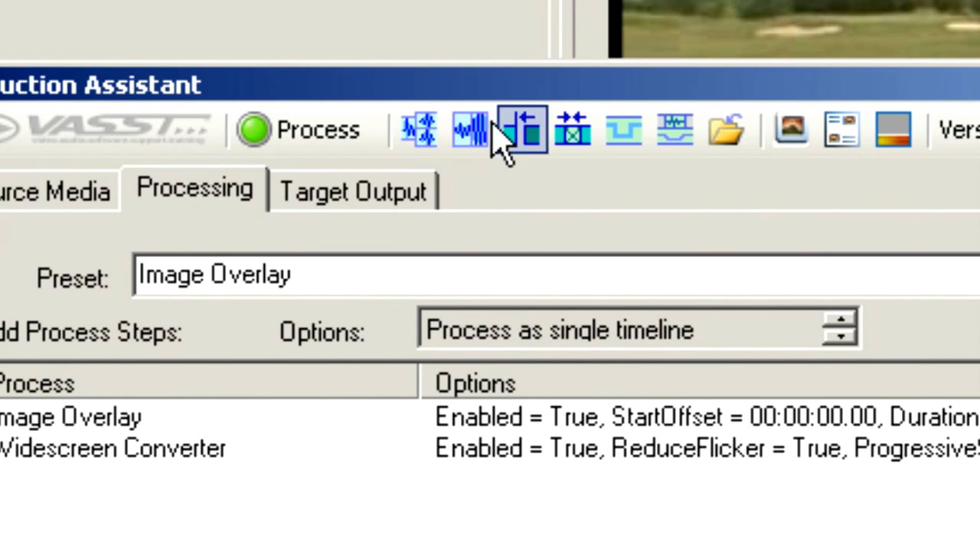
{"action": "mouse_move", "coordinate": [529, 130]}
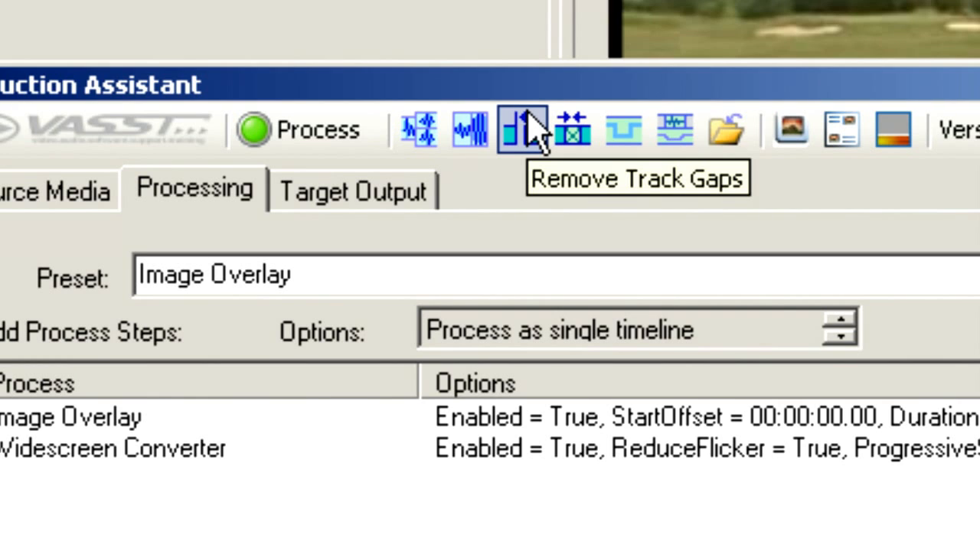
{"action": "mouse_move", "coordinate": [524, 129]}
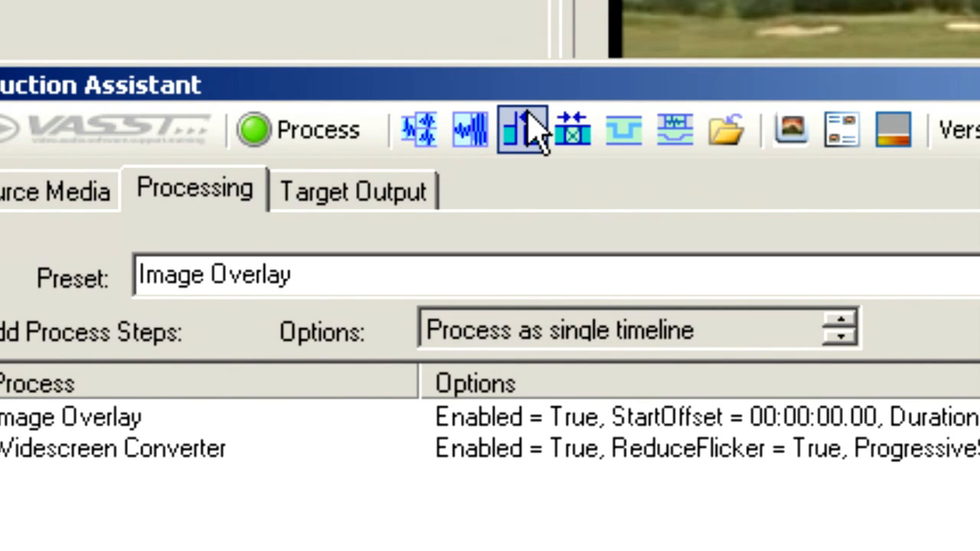
{"action": "mouse_move", "coordinate": [524, 135]}
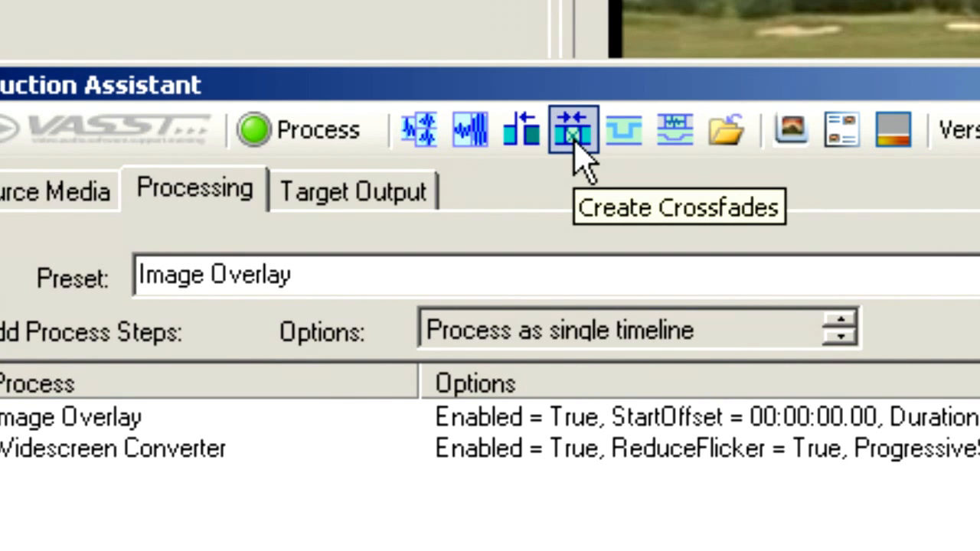
{"action": "mouse_move", "coordinate": [625, 141]}
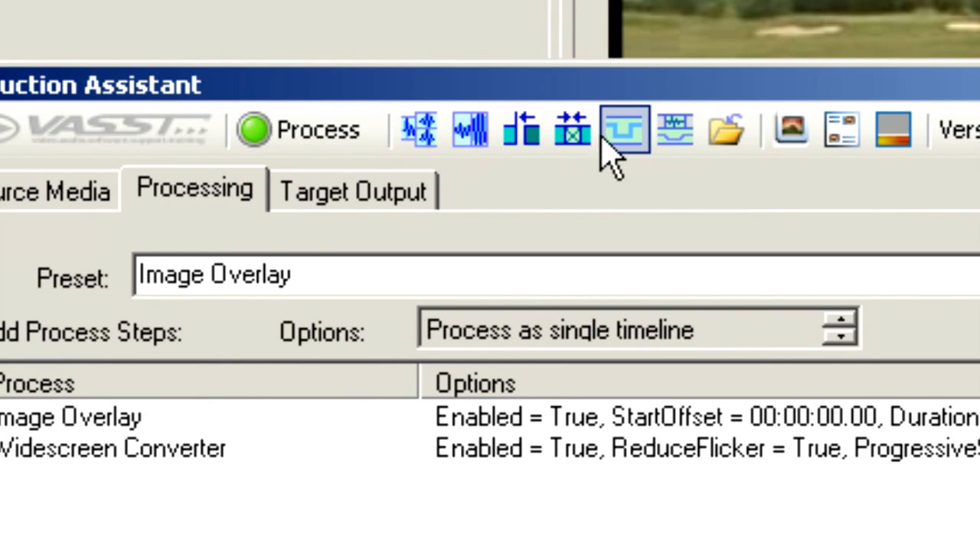
{"action": "mouse_move", "coordinate": [635, 141]}
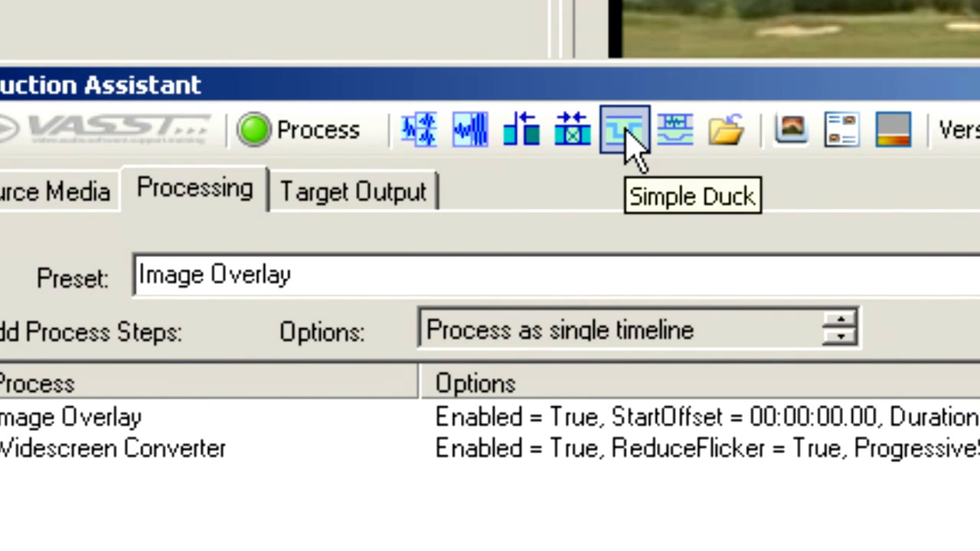
{"action": "mouse_move", "coordinate": [674, 130]}
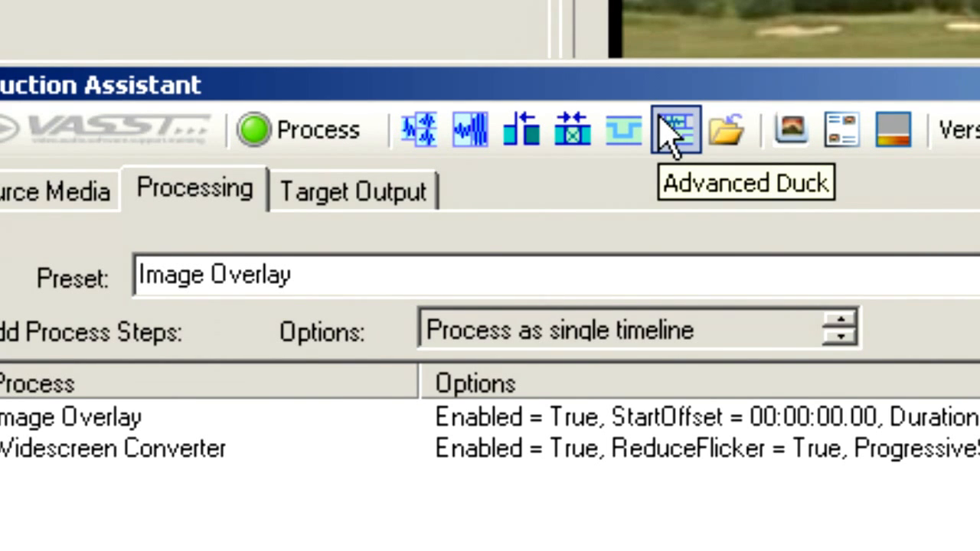
{"action": "mouse_move", "coordinate": [726, 126]}
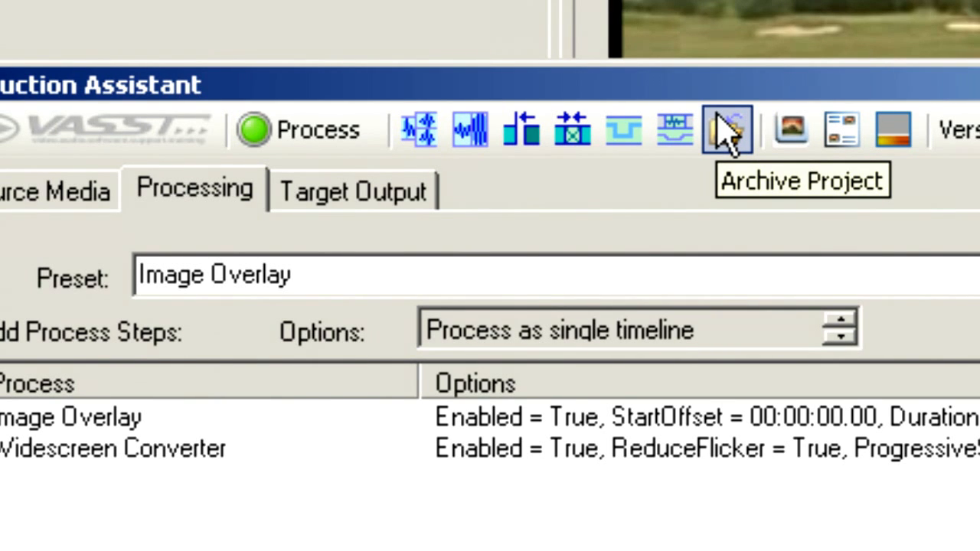
{"action": "mouse_move", "coordinate": [723, 135]}
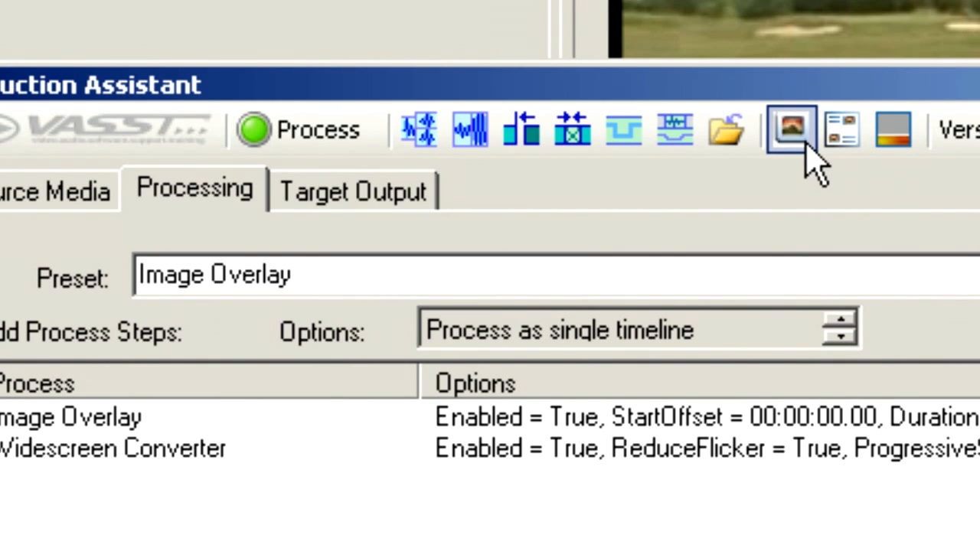
{"action": "mouse_move", "coordinate": [790, 128]}
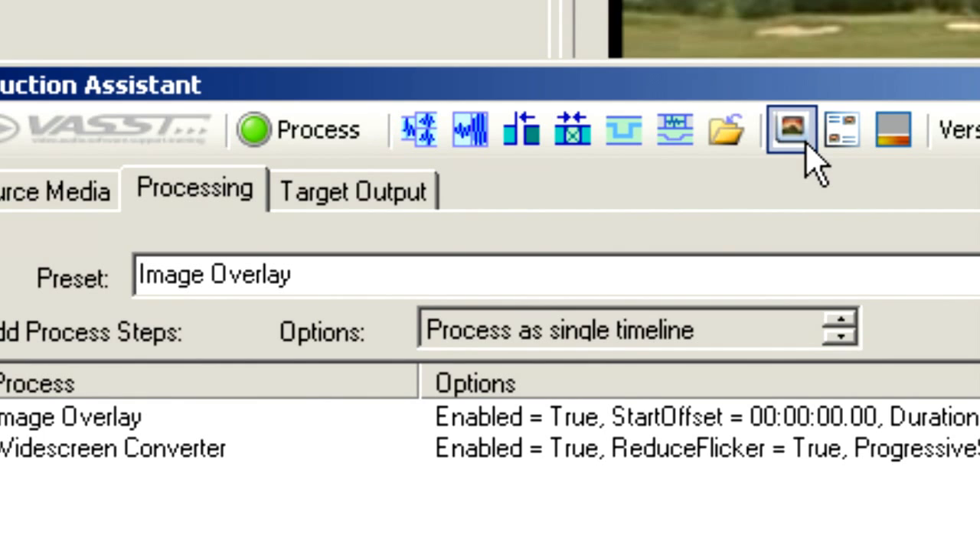
{"action": "mouse_move", "coordinate": [842, 130]}
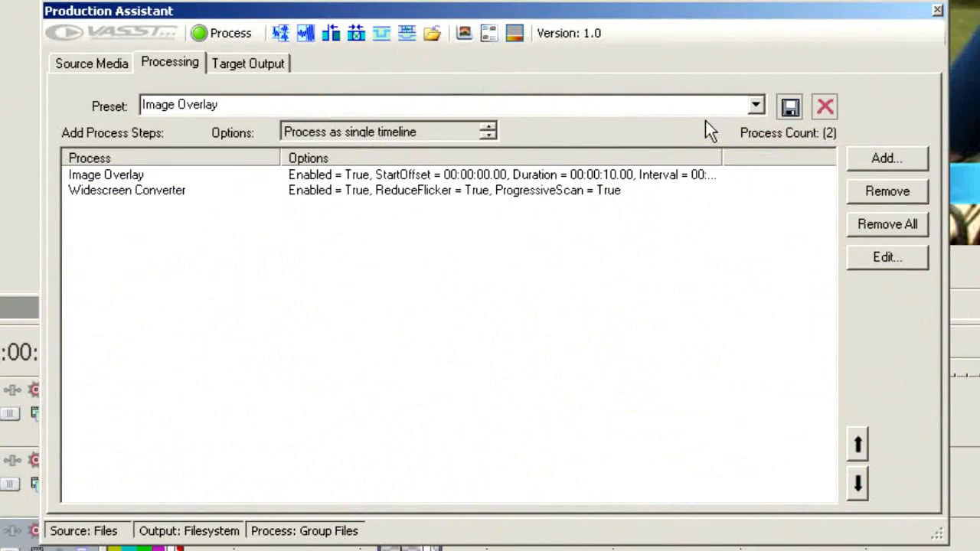
{"action": "mouse_move", "coordinate": [358, 135]}
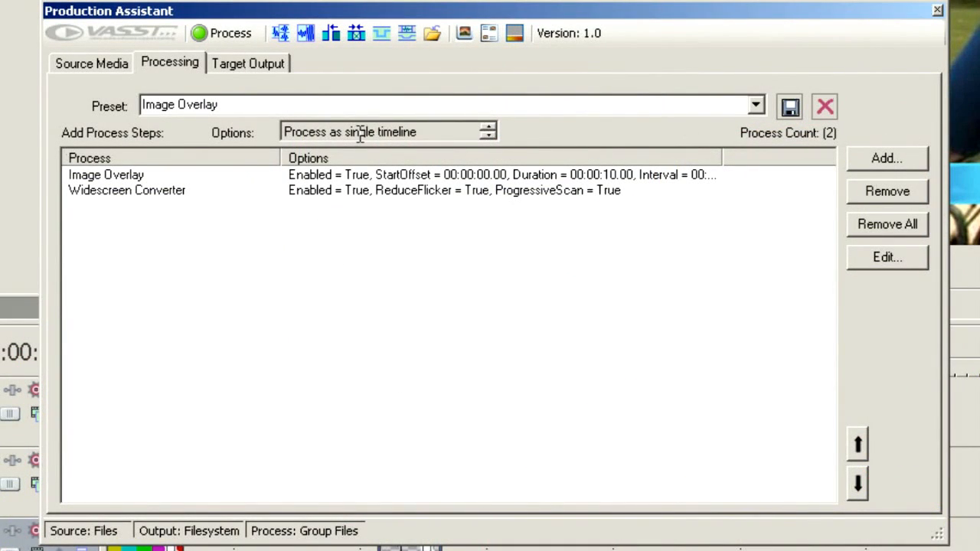
Switch to the Source Media page and start adding source files
{"action": "left_click", "coordinate": [92, 63]}
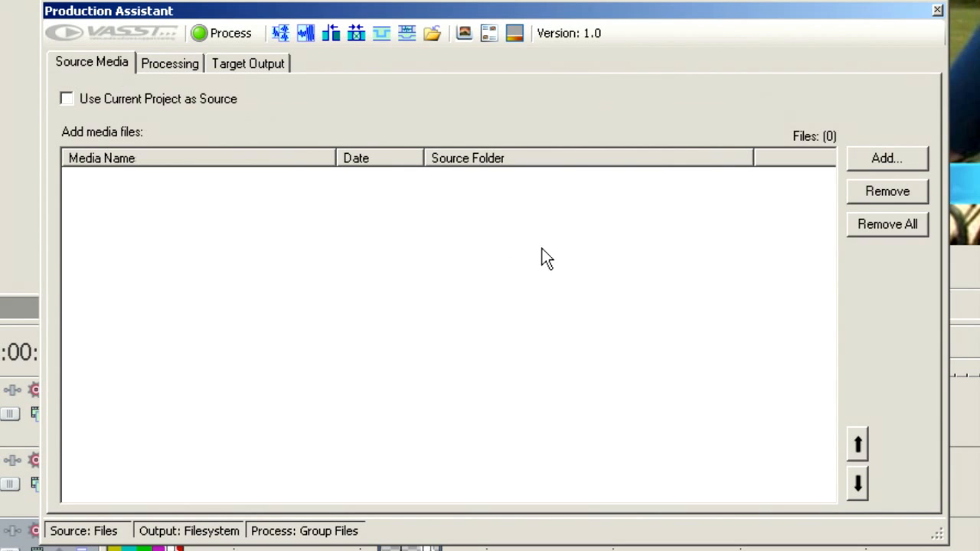
{"action": "left_click", "coordinate": [887, 158]}
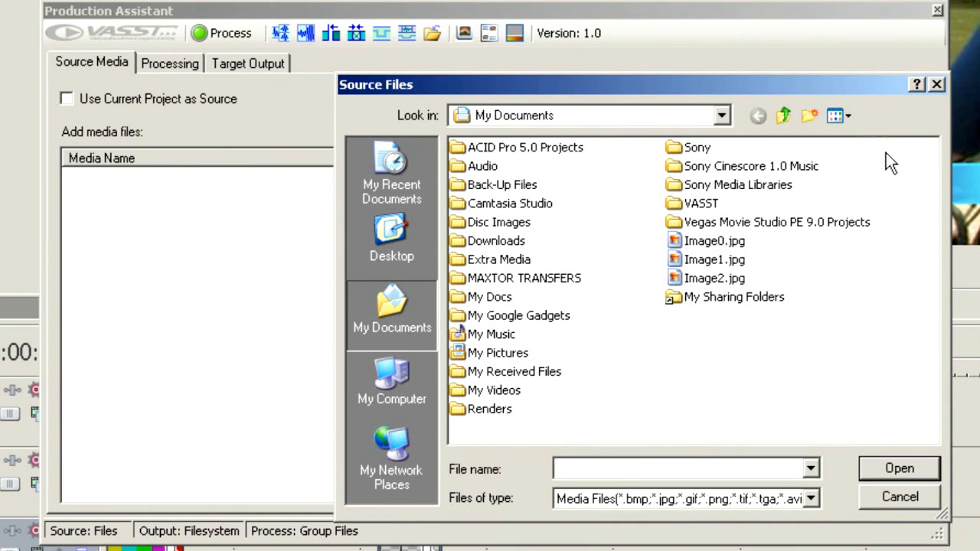
{"action": "left_click", "coordinate": [899, 496]}
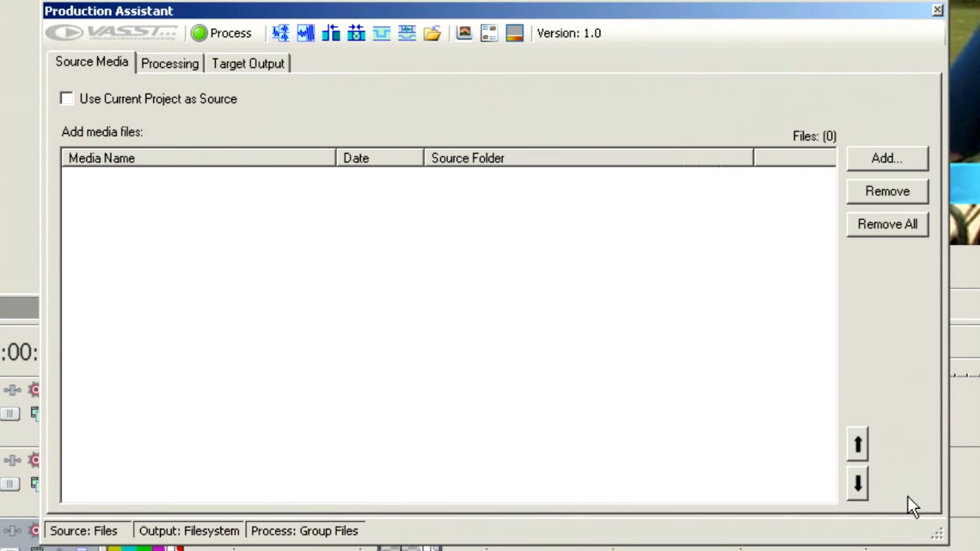
{"action": "mouse_move", "coordinate": [249, 205]}
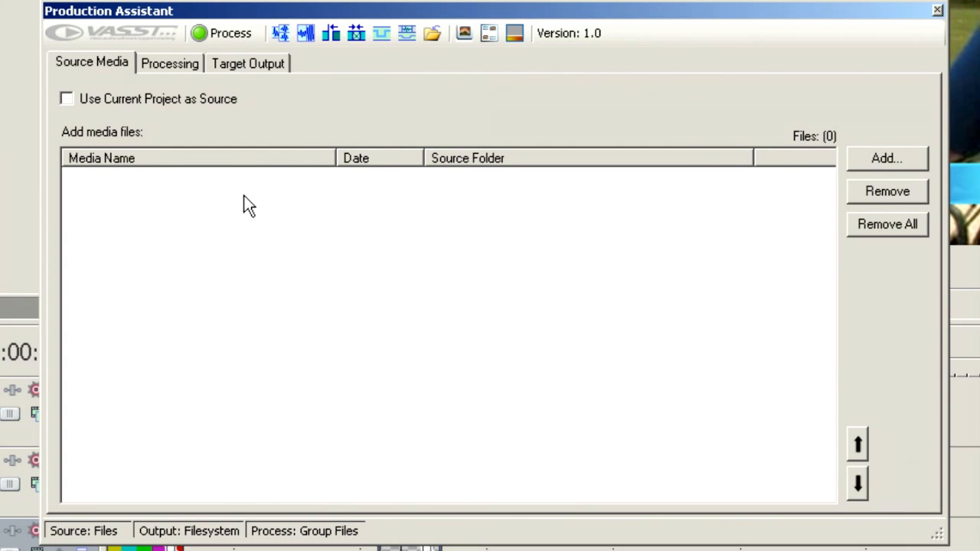
{"action": "mouse_move", "coordinate": [524, 279]}
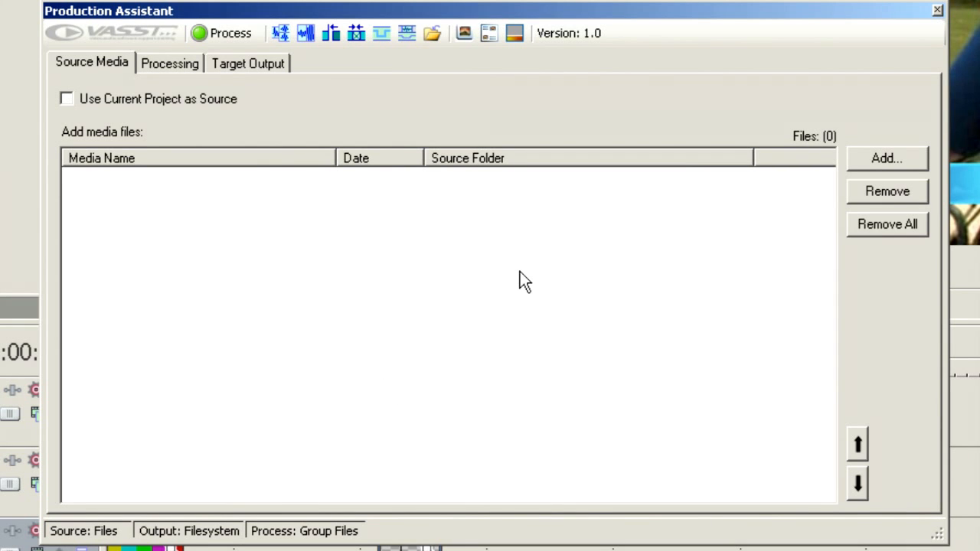
{"action": "left_click", "coordinate": [66, 98]}
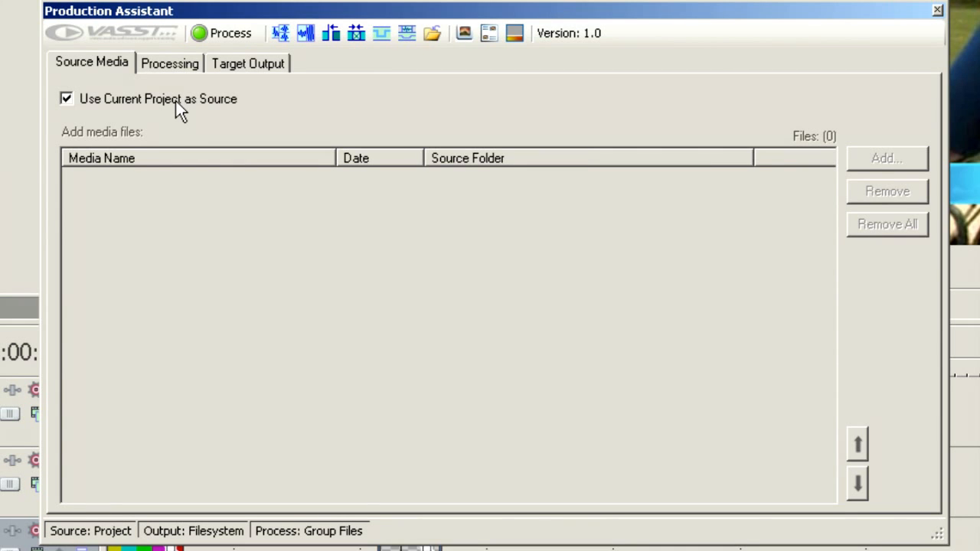
{"action": "left_click", "coordinate": [67, 98]}
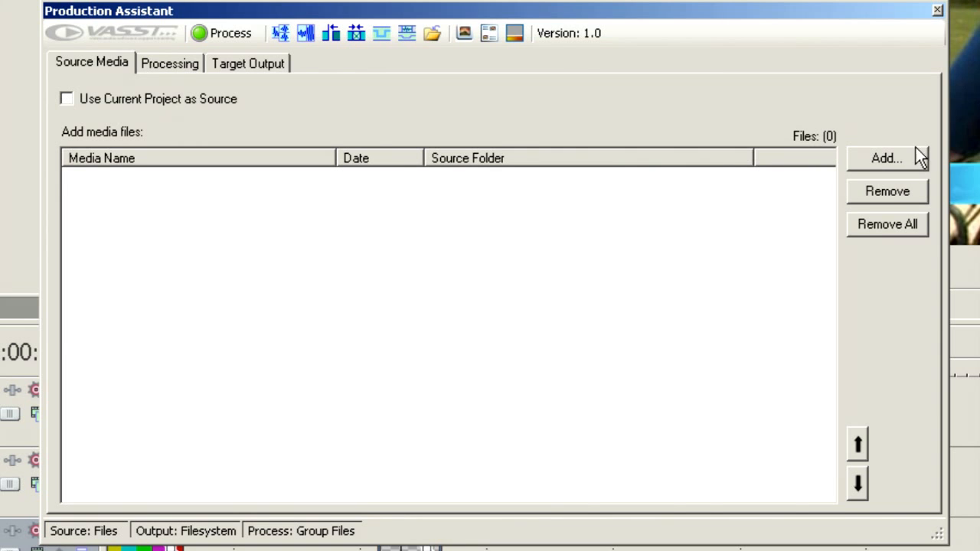
{"action": "left_click", "coordinate": [885, 157]}
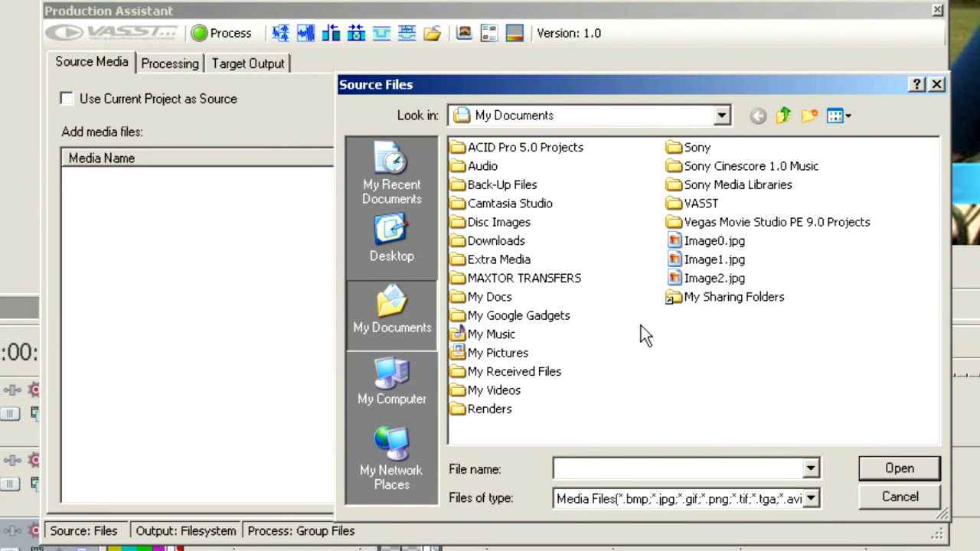
{"action": "mouse_move", "coordinate": [392, 386]}
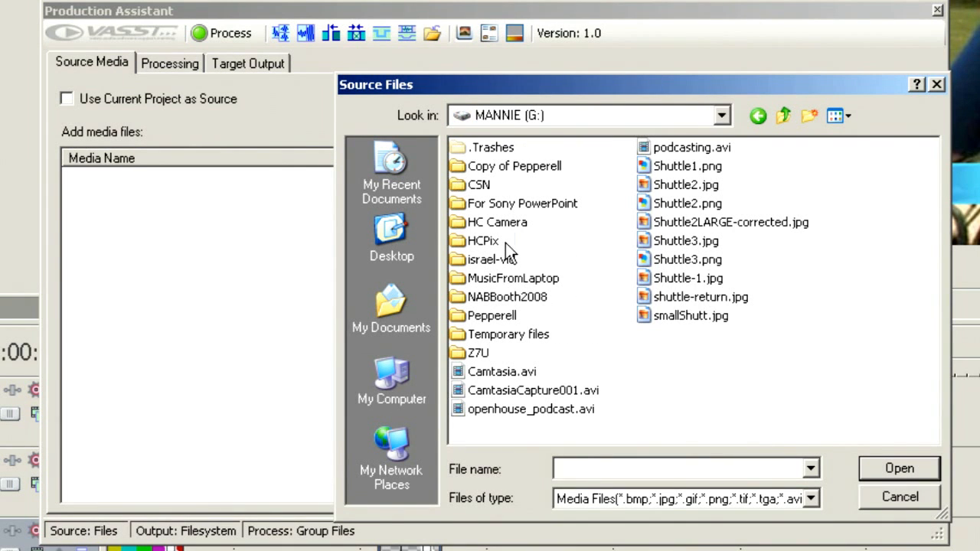
{"action": "mouse_move", "coordinate": [575, 333]}
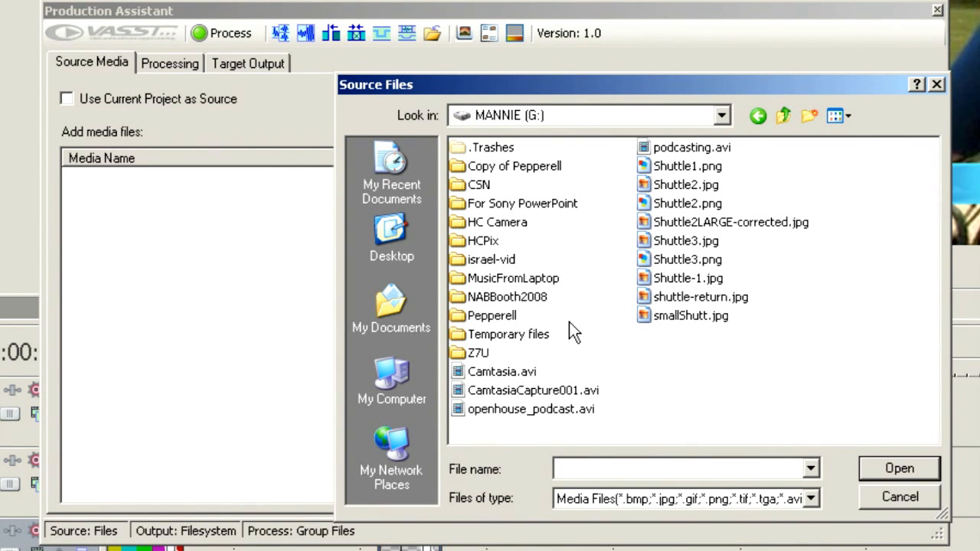
Add clips C0004S01 through C0006S01 from the Sub folder as source media and return to Processing
{"action": "double_click", "coordinate": [478, 184]}
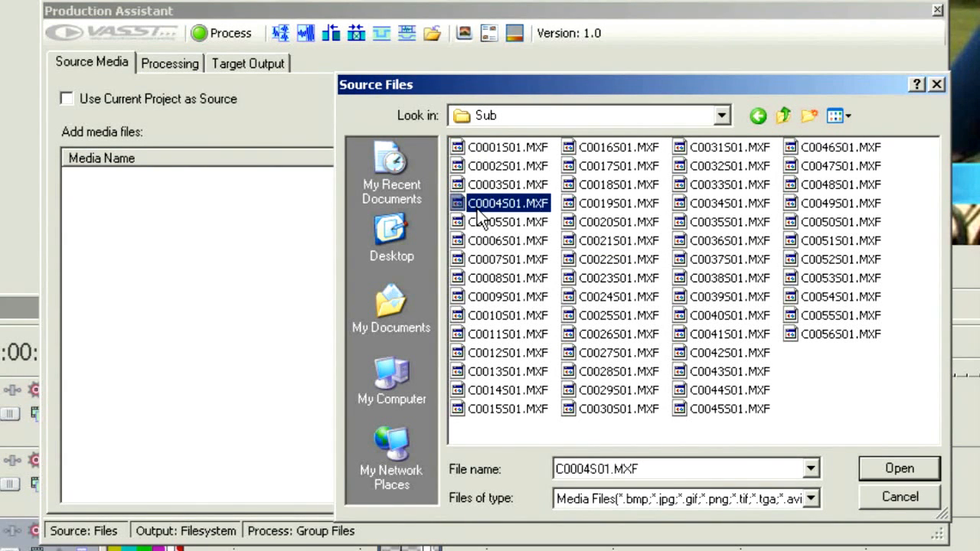
{"action": "left_click", "coordinate": [509, 241]}
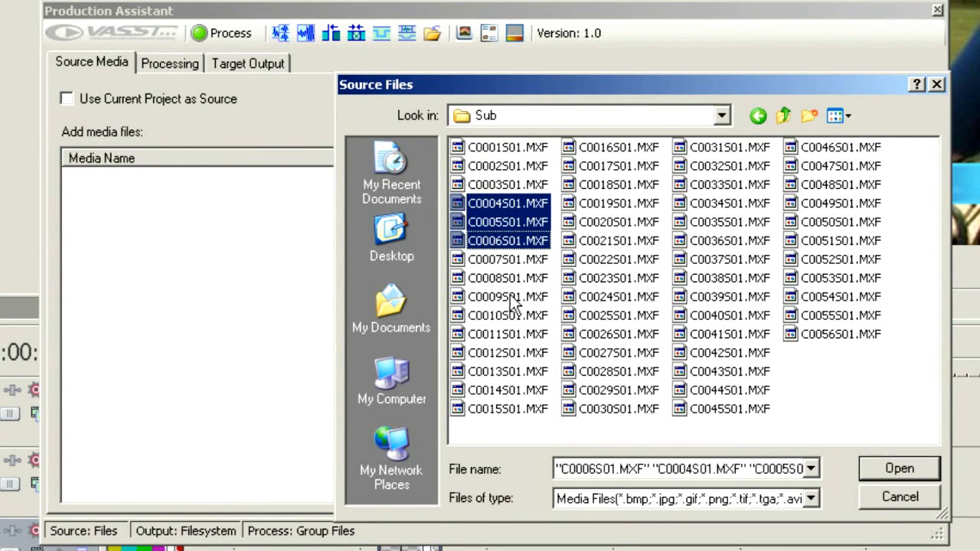
{"action": "left_click", "coordinate": [899, 468]}
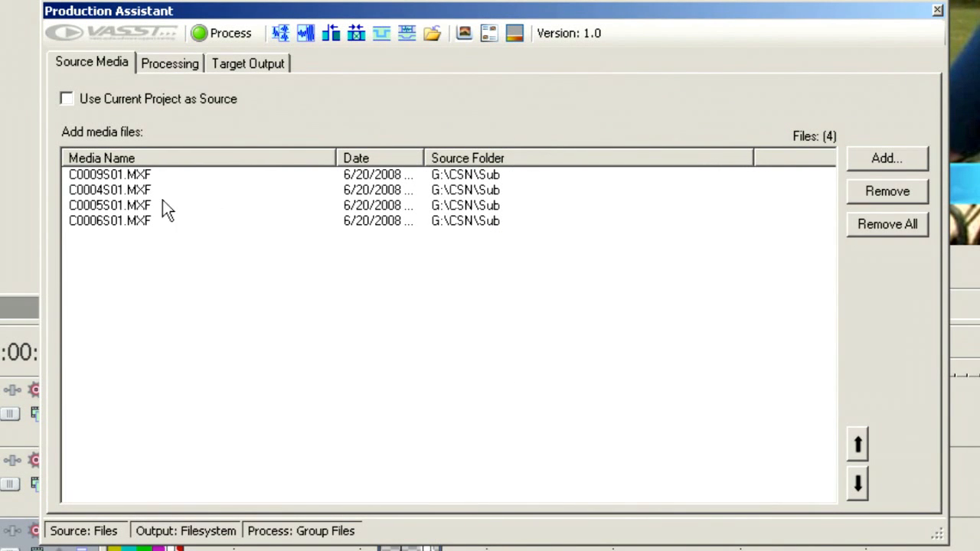
{"action": "left_click", "coordinate": [169, 62]}
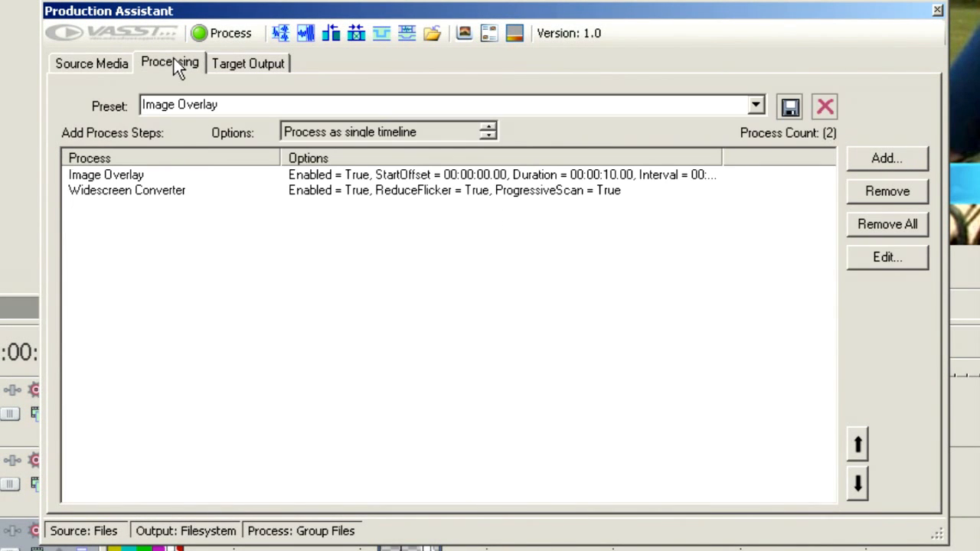
{"action": "mouse_move", "coordinate": [268, 245]}
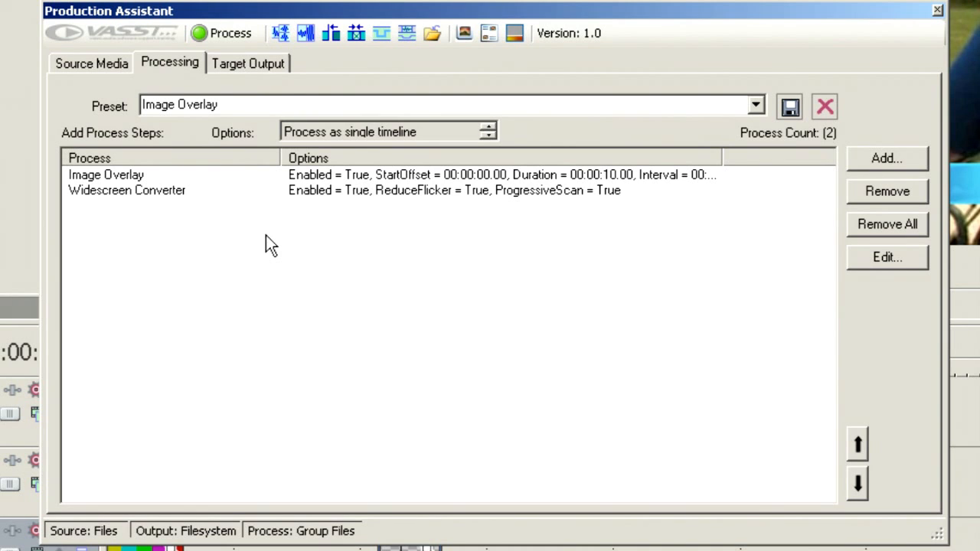
Remove the Widescreen Converter step and bring up the Image Overlay step's options
{"action": "left_click", "coordinate": [126, 190]}
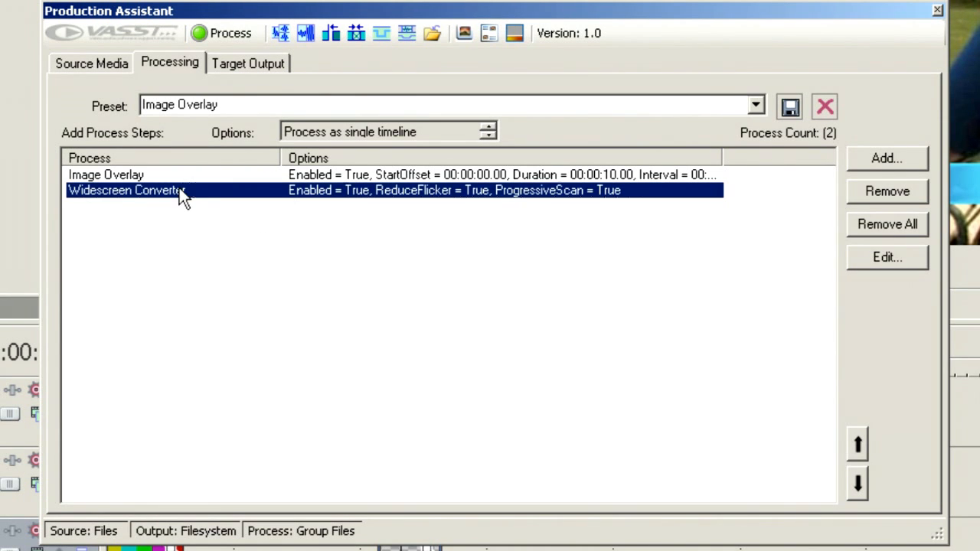
{"action": "left_click", "coordinate": [887, 191]}
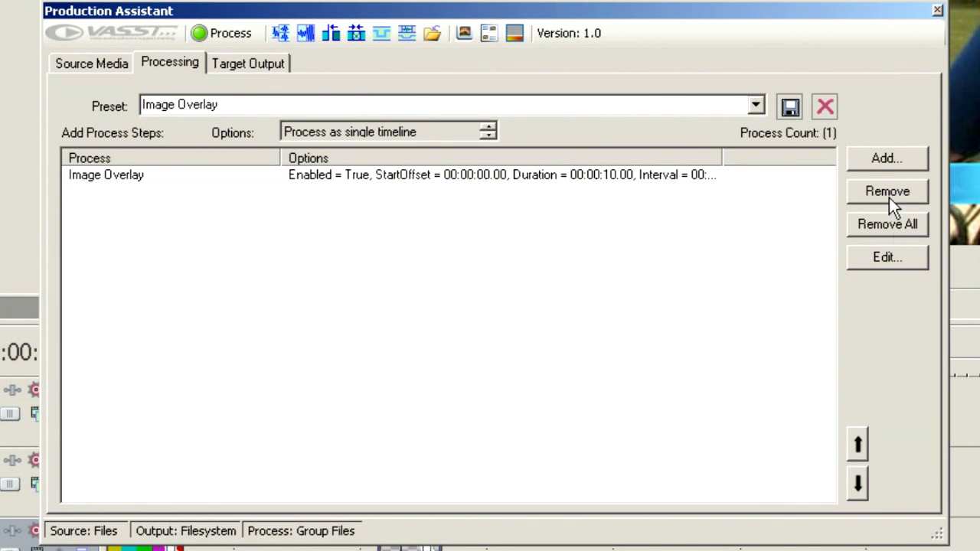
{"action": "left_click", "coordinate": [106, 175]}
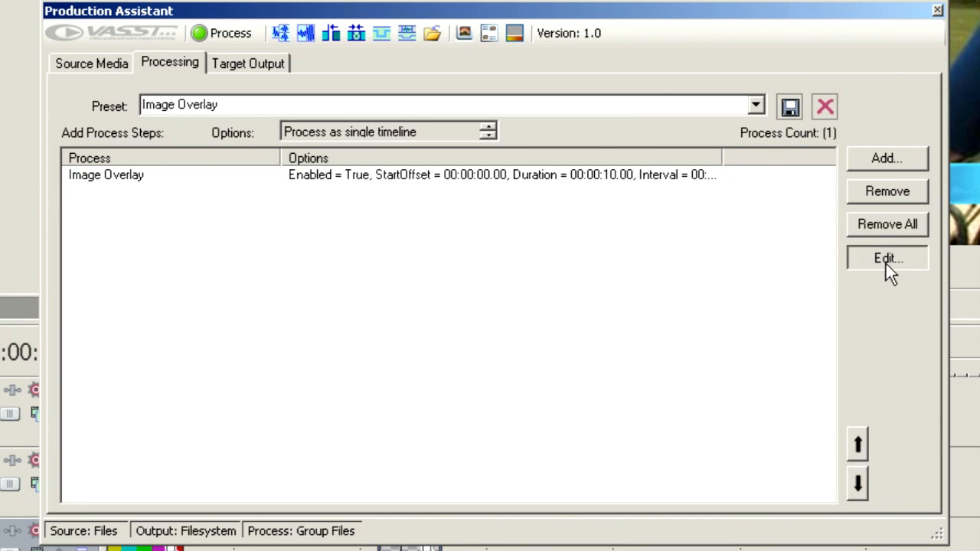
{"action": "left_click", "coordinate": [887, 258]}
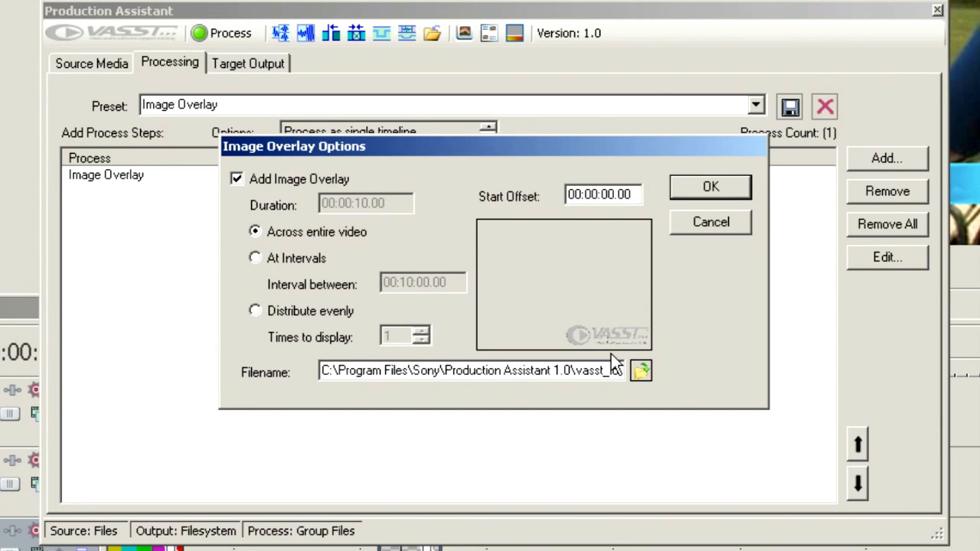
{"action": "mouse_move", "coordinate": [601, 345]}
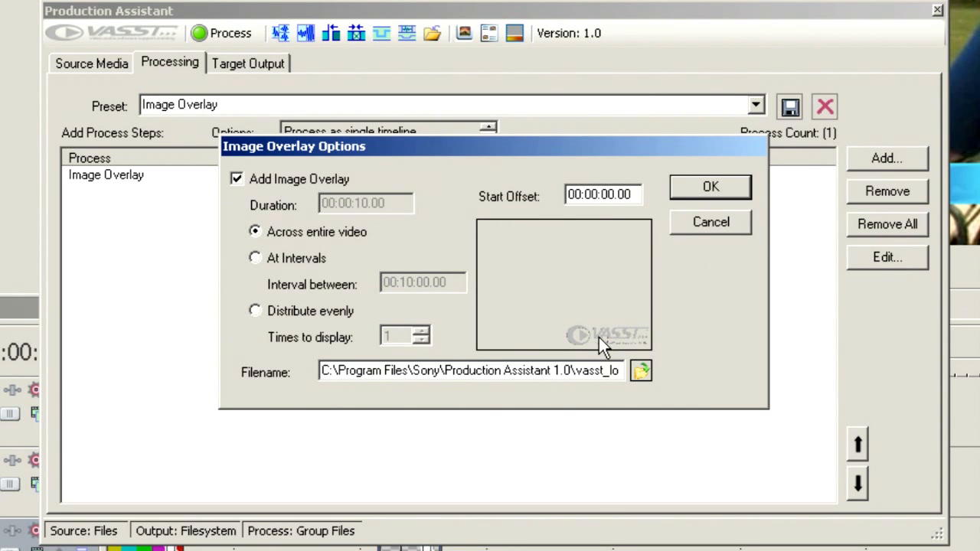
{"action": "mouse_move", "coordinate": [658, 372]}
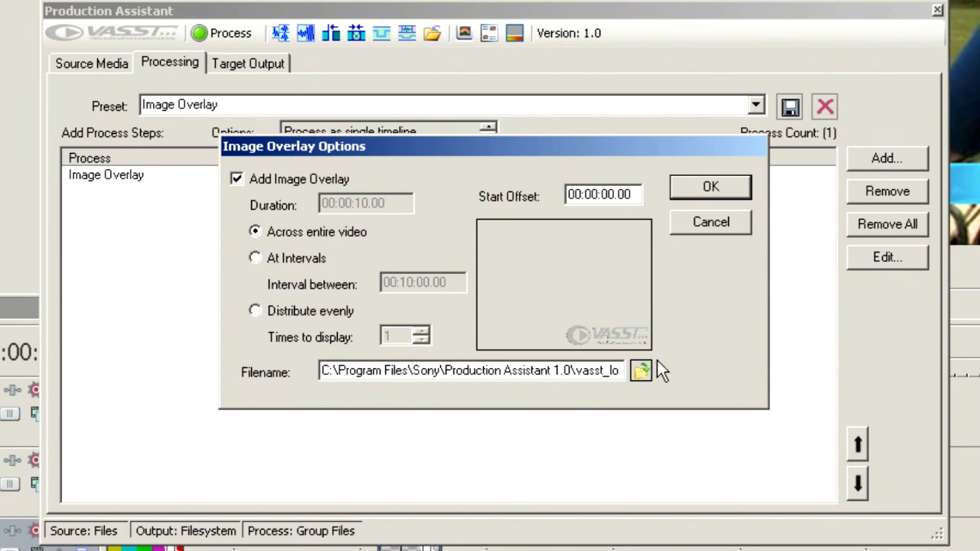
Load schoolbug.png as the overlay image in place of the current one
{"action": "left_click", "coordinate": [640, 372]}
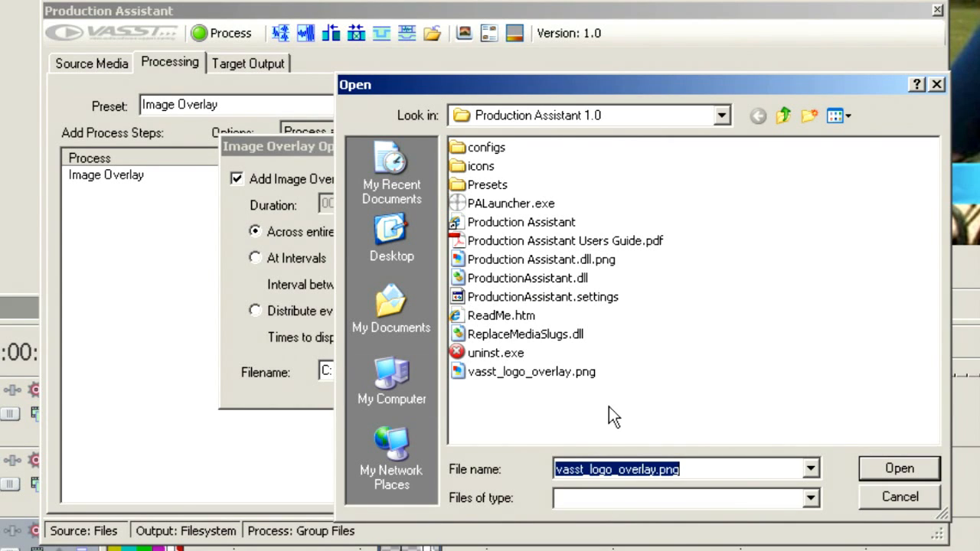
{"action": "left_click", "coordinate": [757, 116]}
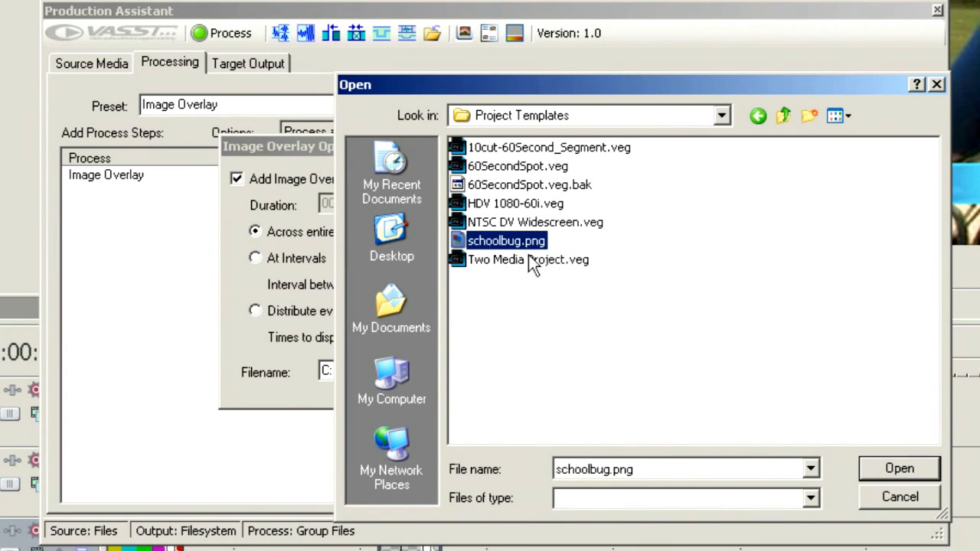
{"action": "left_click", "coordinate": [899, 469]}
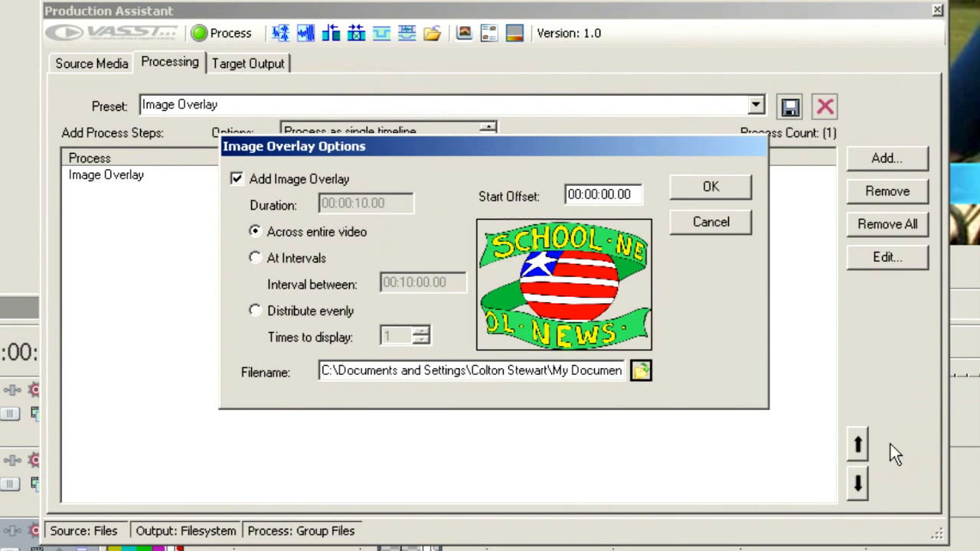
{"action": "mouse_move", "coordinate": [582, 304]}
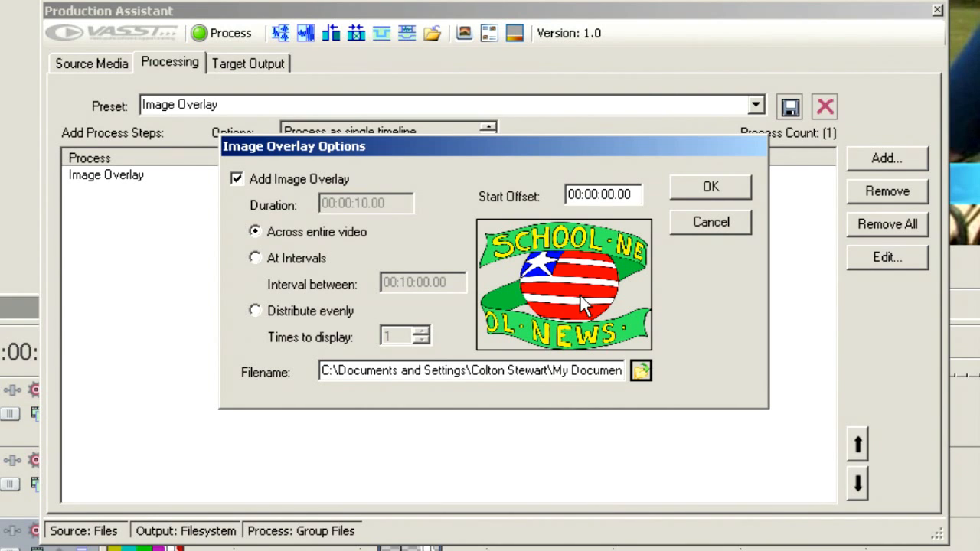
{"action": "mouse_move", "coordinate": [610, 369]}
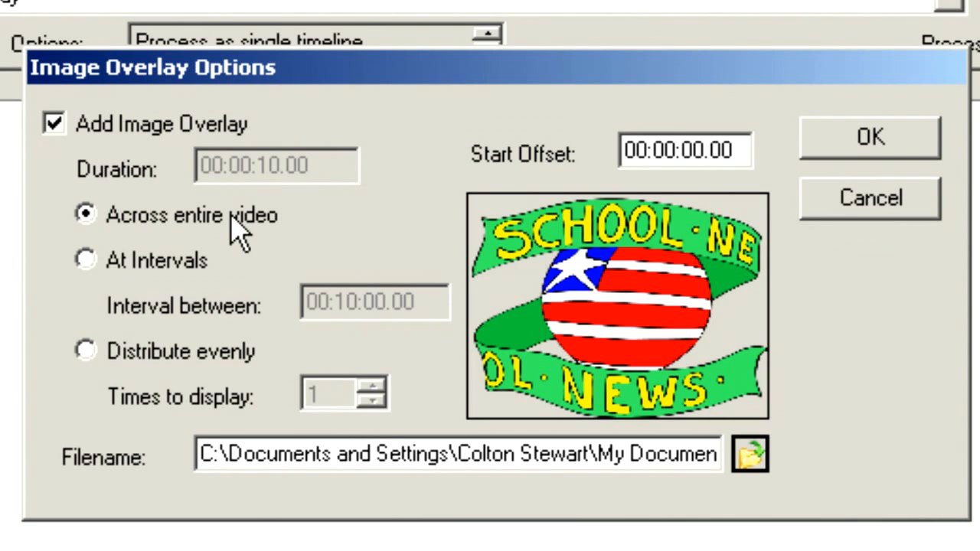
Distribute the overlay evenly five times, 30 seconds each, with a 00:00:05.00 start offset, and confirm
{"action": "left_click", "coordinate": [84, 351]}
{"action": "type", "text": "5"}
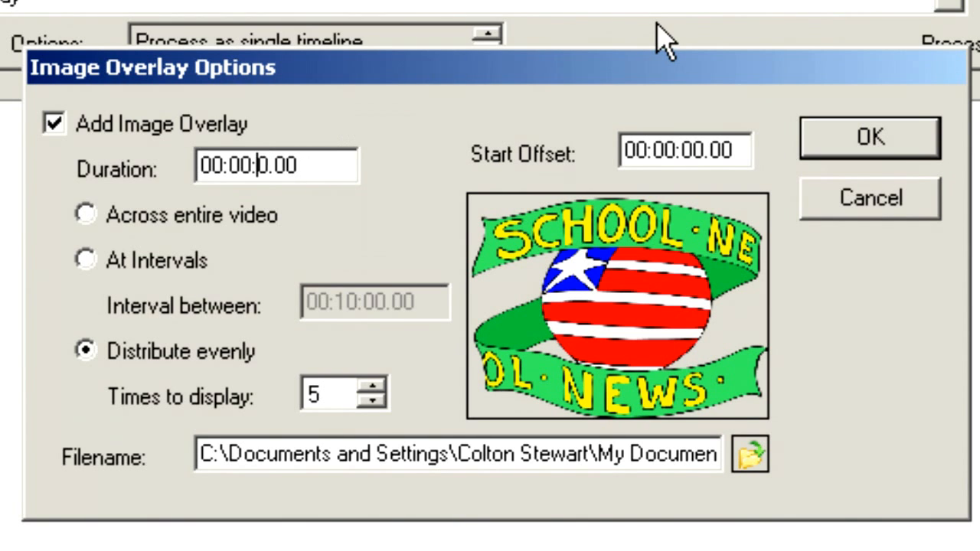
{"action": "mouse_move", "coordinate": [594, 135]}
{"action": "type", "text": "3"}
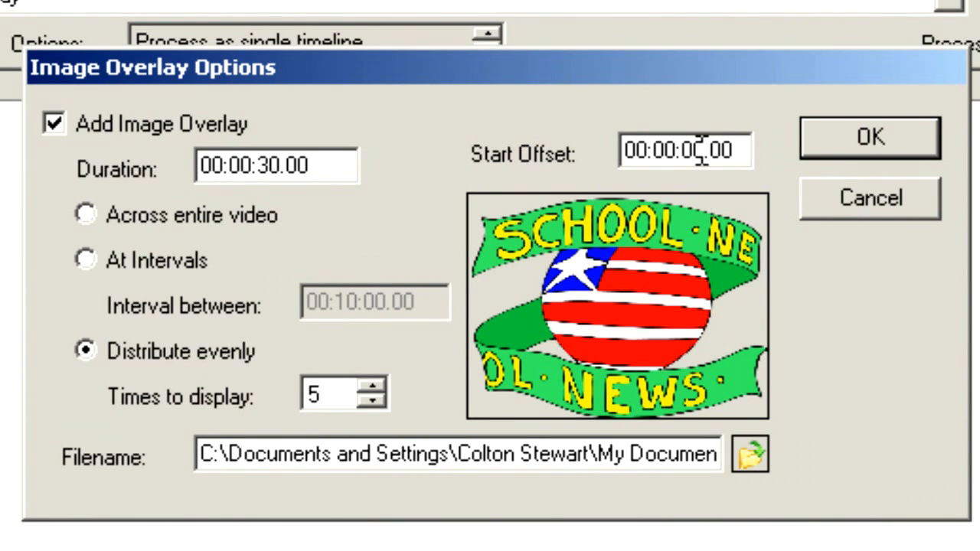
{"action": "type", "text": "05"}
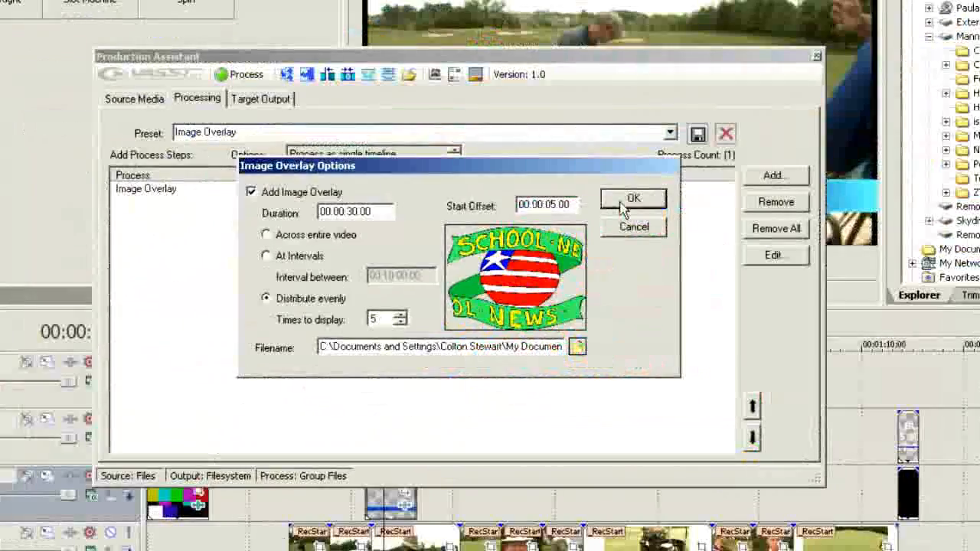
{"action": "left_click", "coordinate": [632, 199]}
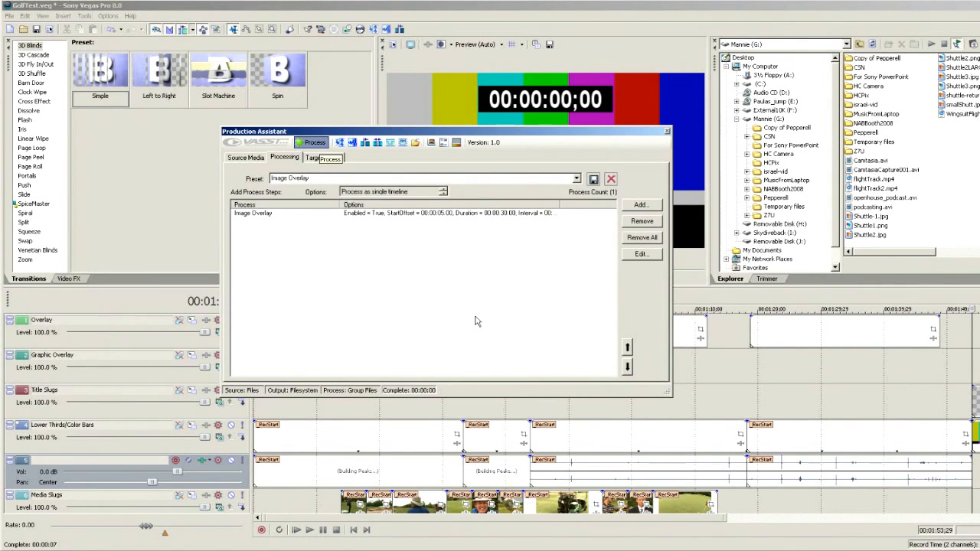
{"action": "mouse_move", "coordinate": [406, 276]}
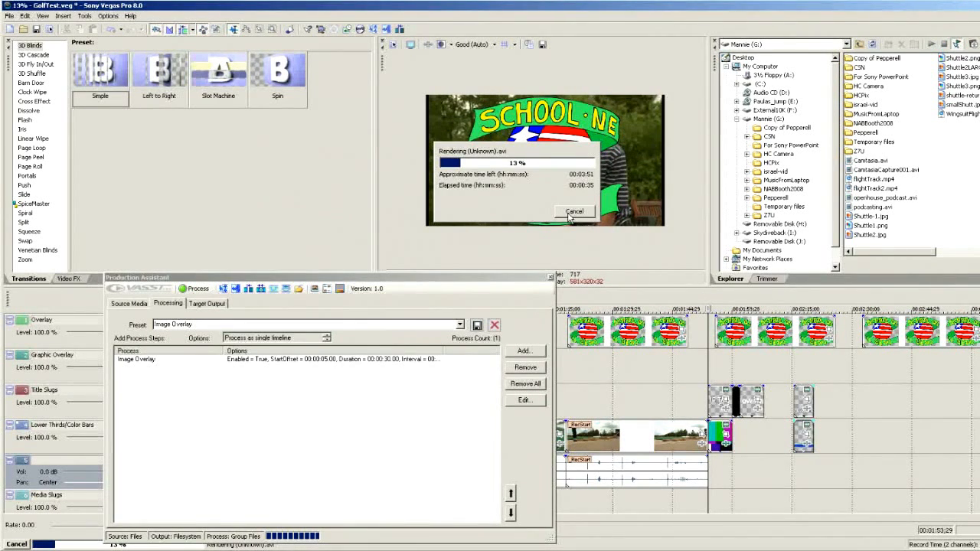
Cancel the running render and acknowledge the Render cancelled warning
{"action": "left_click", "coordinate": [574, 212]}
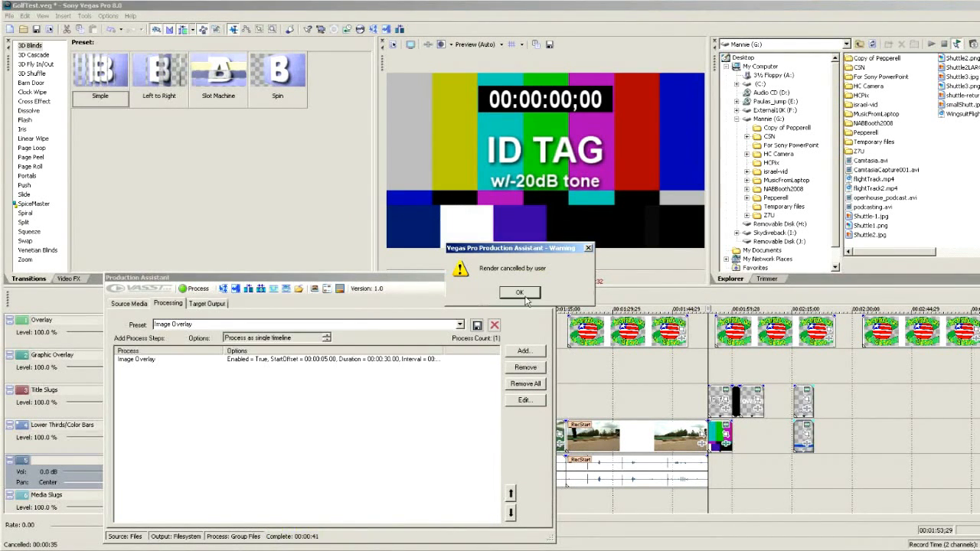
{"action": "left_click", "coordinate": [519, 293]}
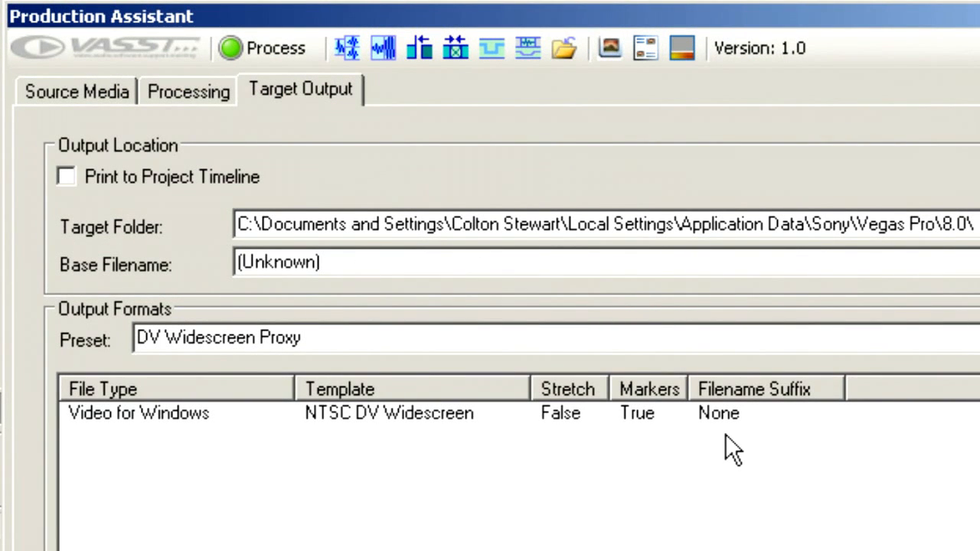
{"action": "mouse_move", "coordinate": [711, 176]}
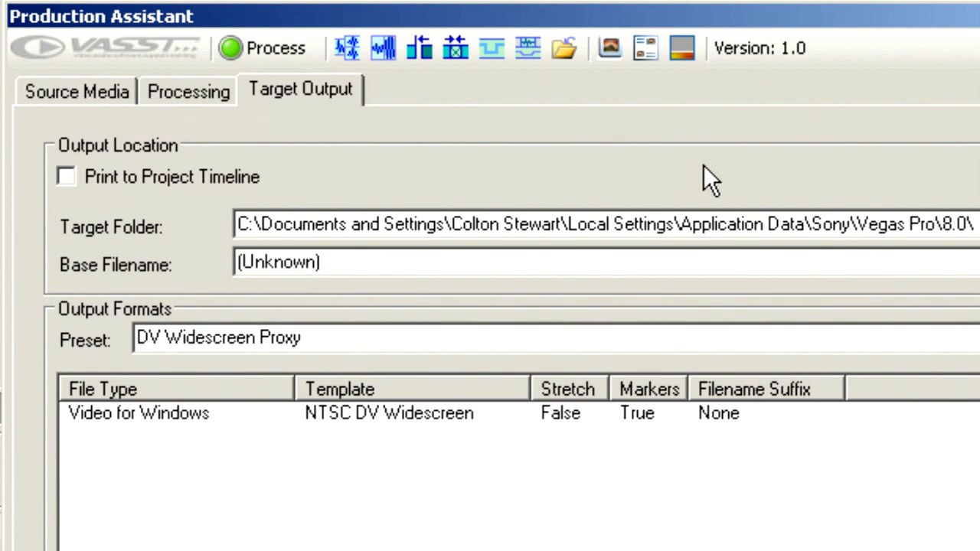
{"action": "mouse_move", "coordinate": [726, 182]}
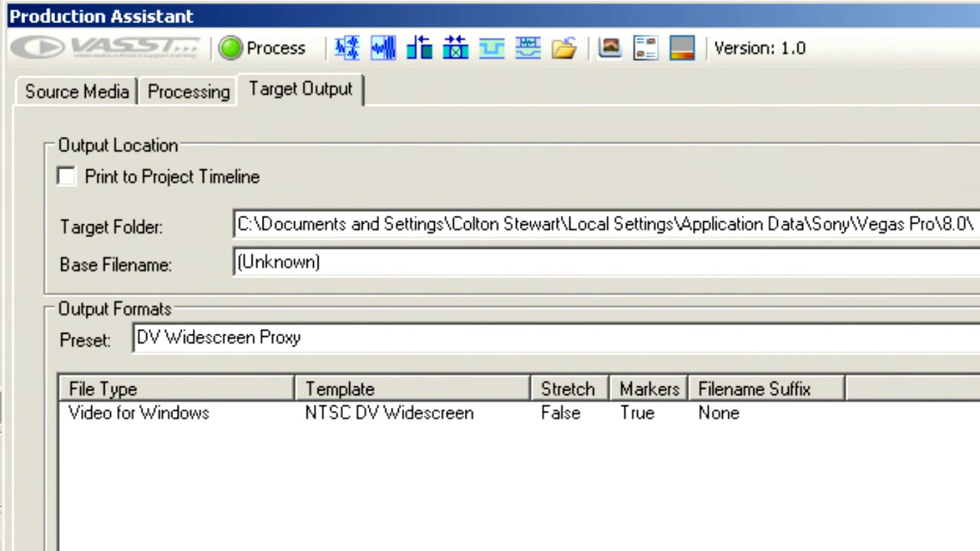
Choose the XDCAM Archive, Web Delivery, DVD w/AC3 preset as the Target Output
{"action": "left_click", "coordinate": [217, 339]}
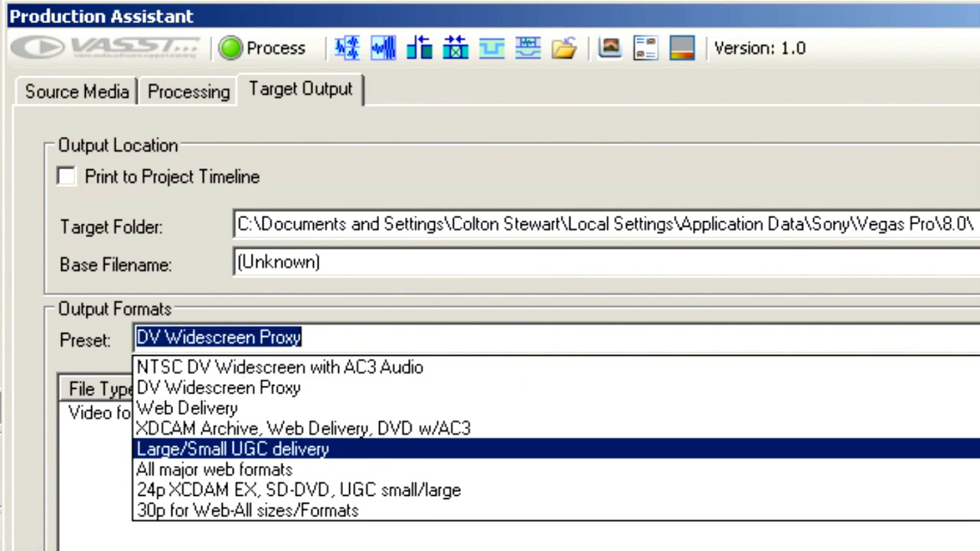
{"action": "scroll", "scroll_direction": "up", "scroll_amount": 3}
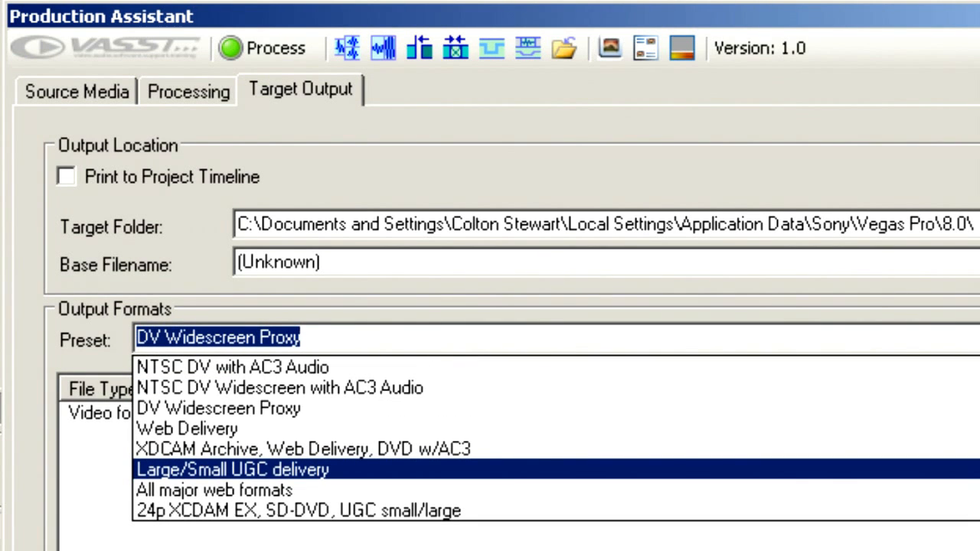
{"action": "left_click", "coordinate": [303, 449]}
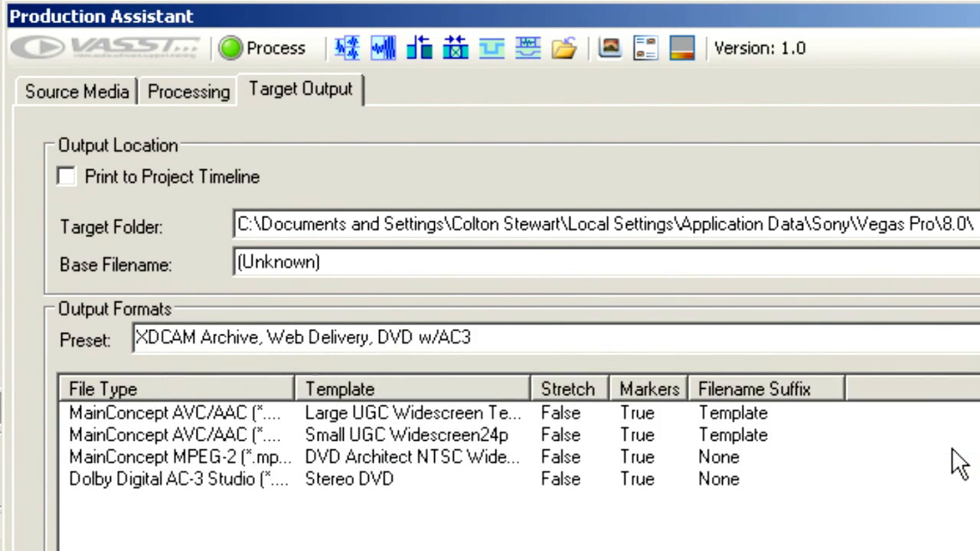
{"action": "mouse_move", "coordinate": [957, 459]}
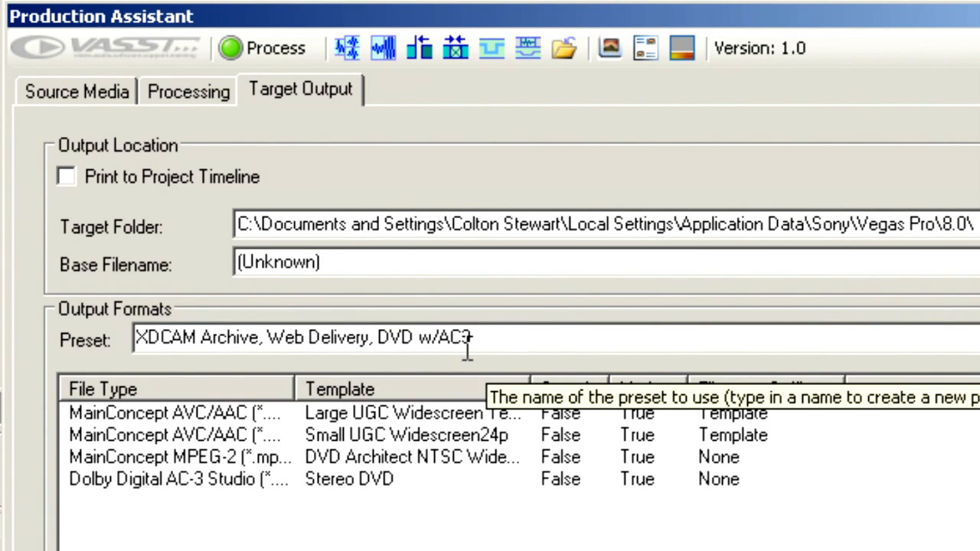
{"action": "mouse_move", "coordinate": [539, 331]}
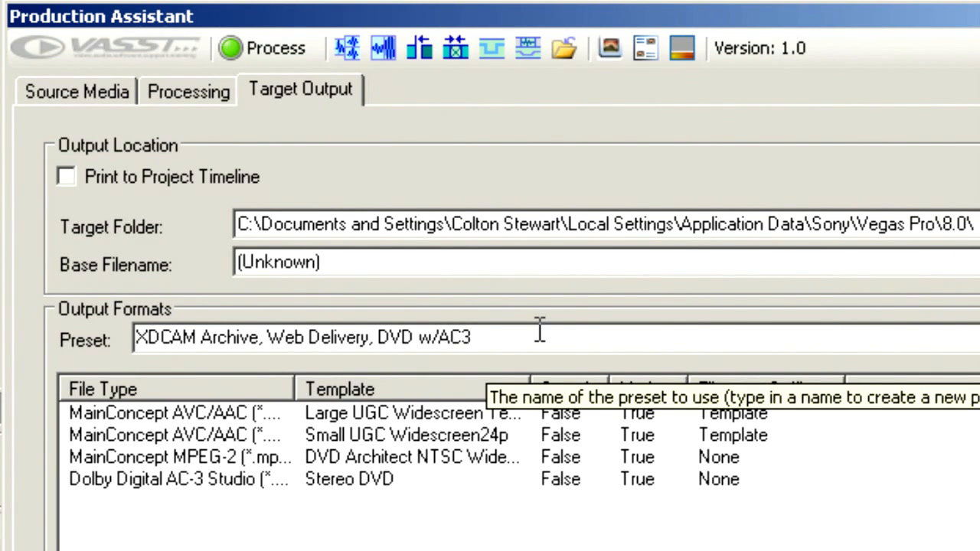